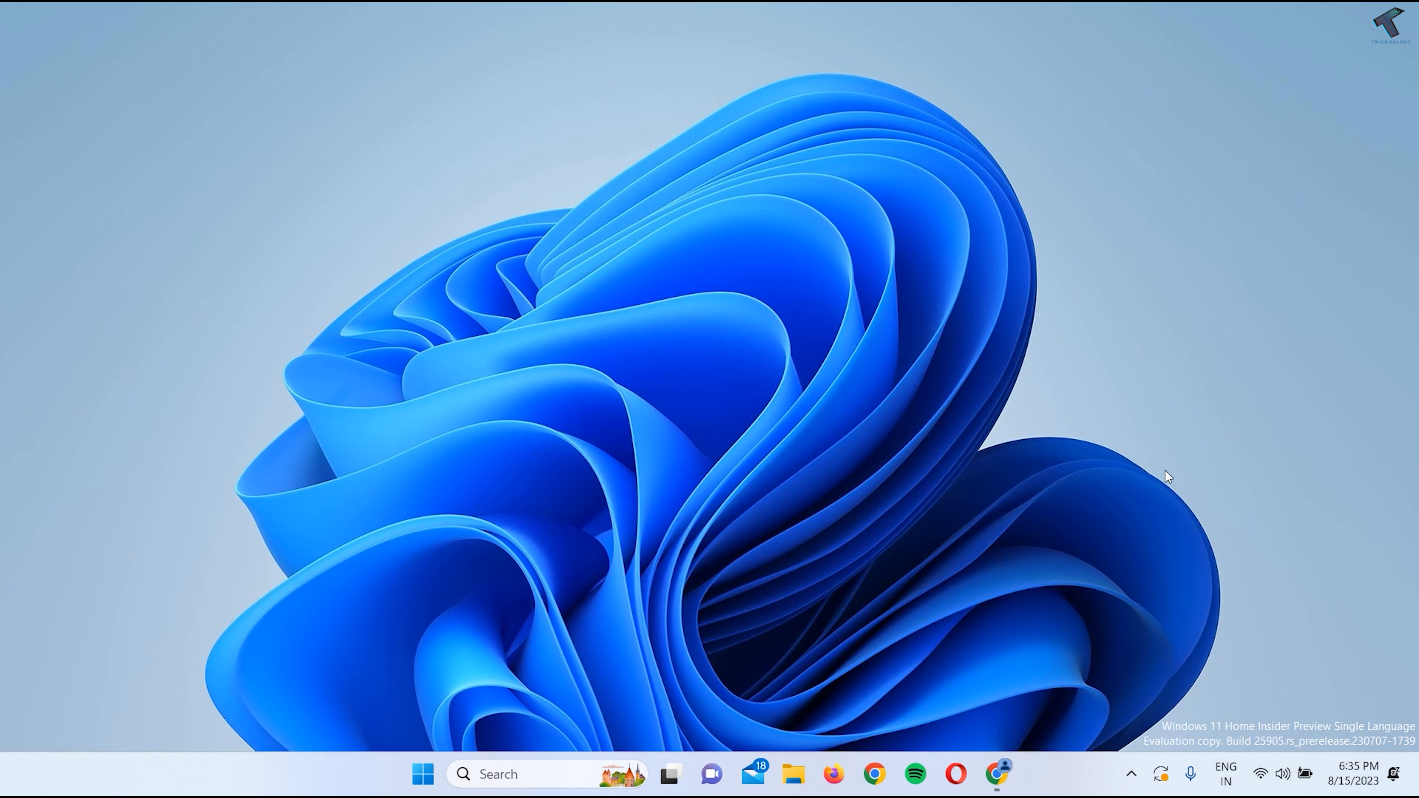
mouse_move(826, 498)
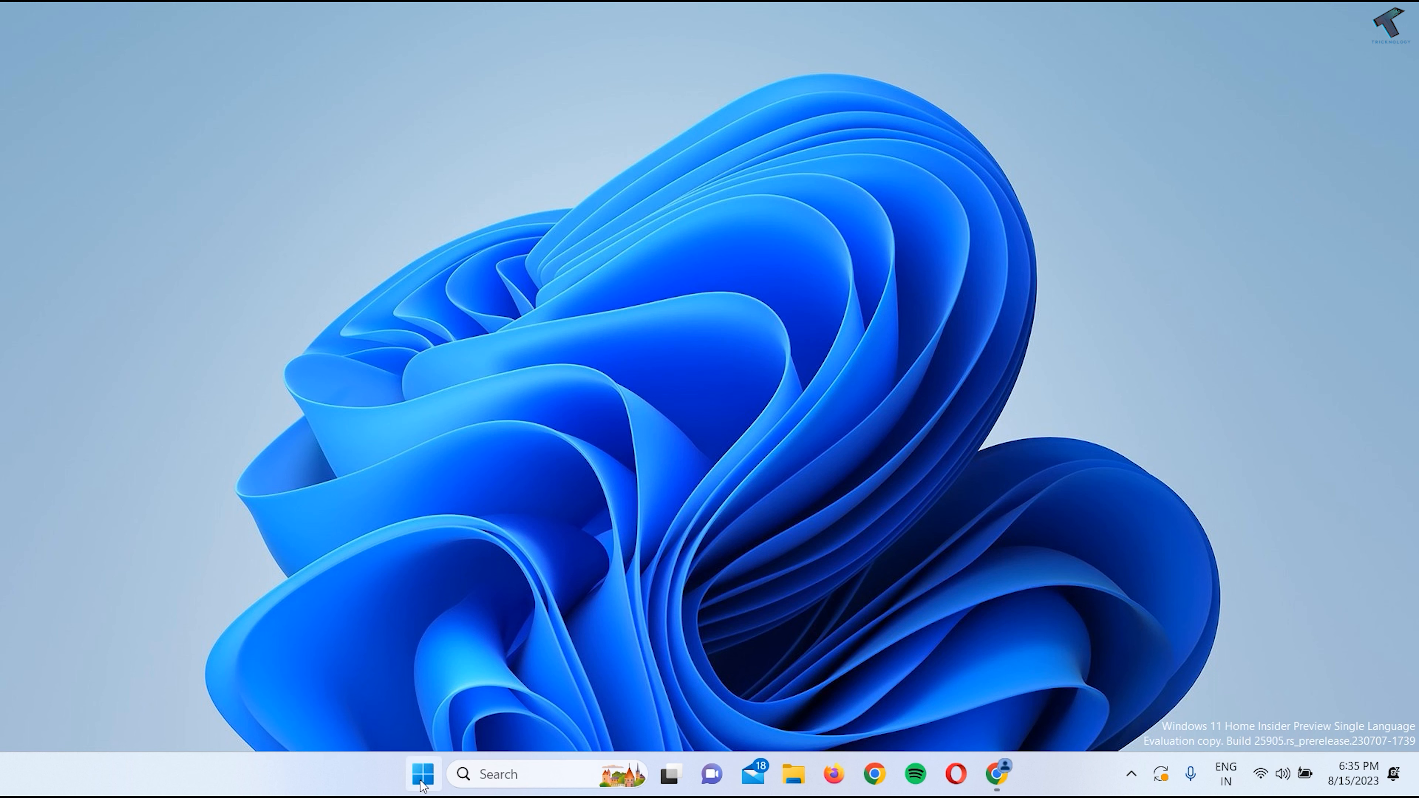
mouse_move(420, 773)
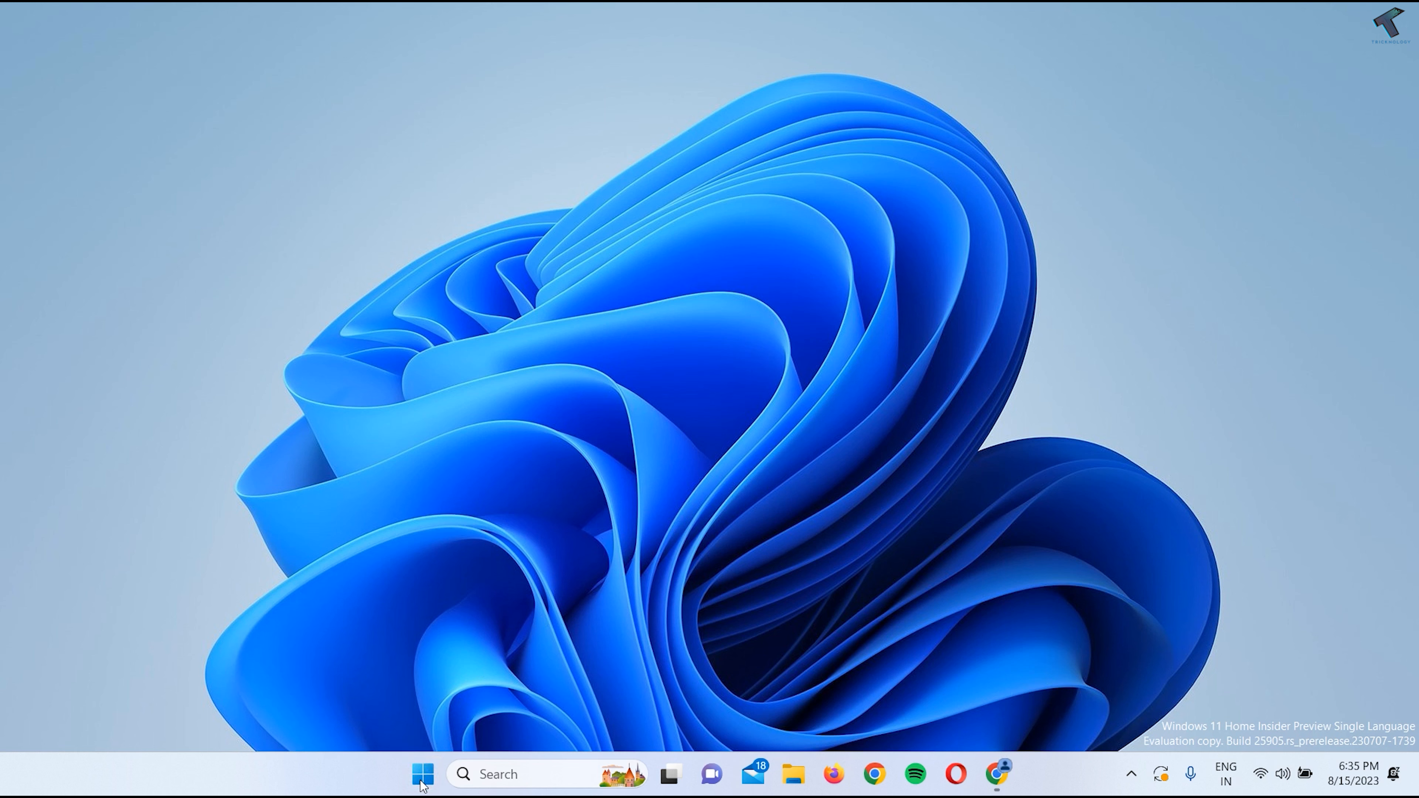
Reach the Installed apps list via Start's Settings shortcut and the Apps section
right_click(420, 773)
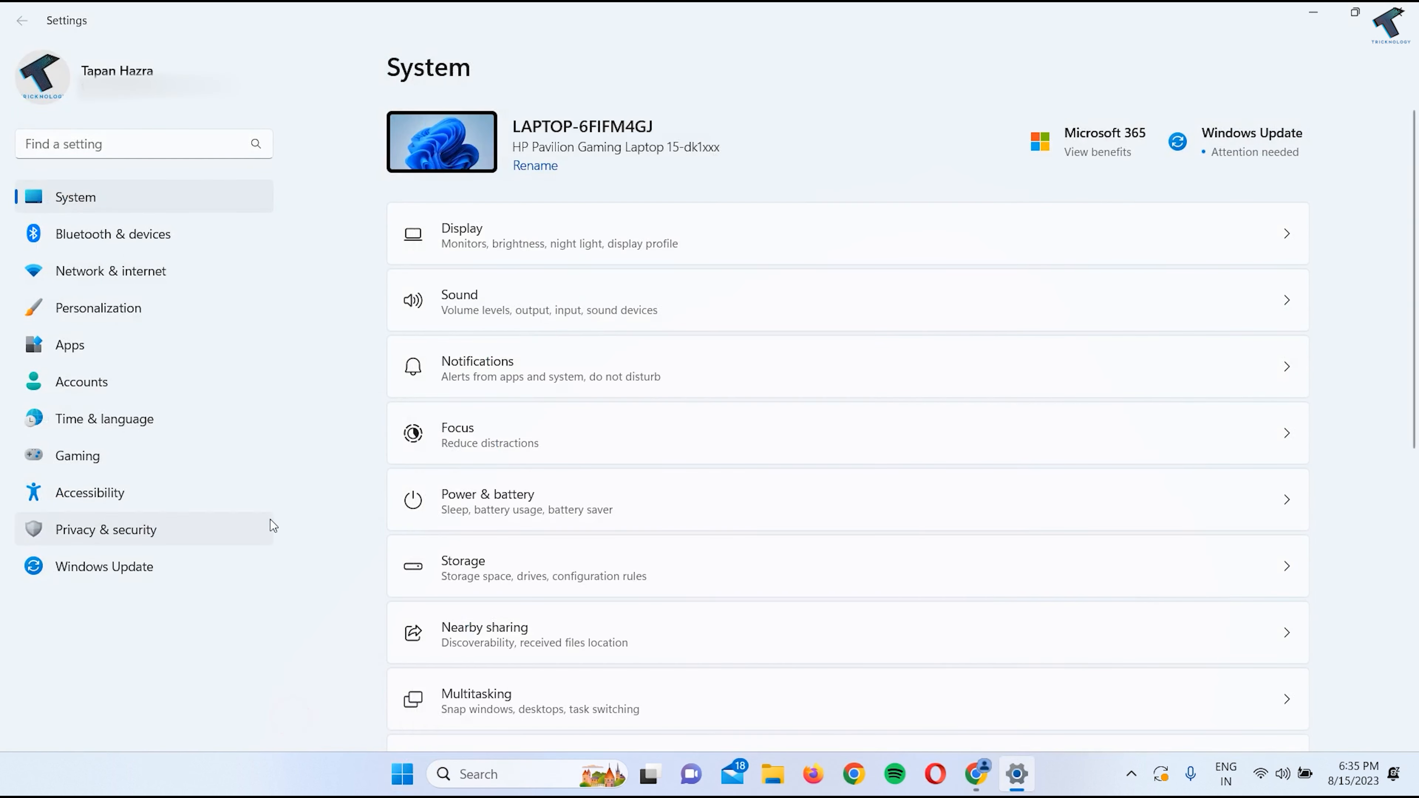
mouse_move(81, 351)
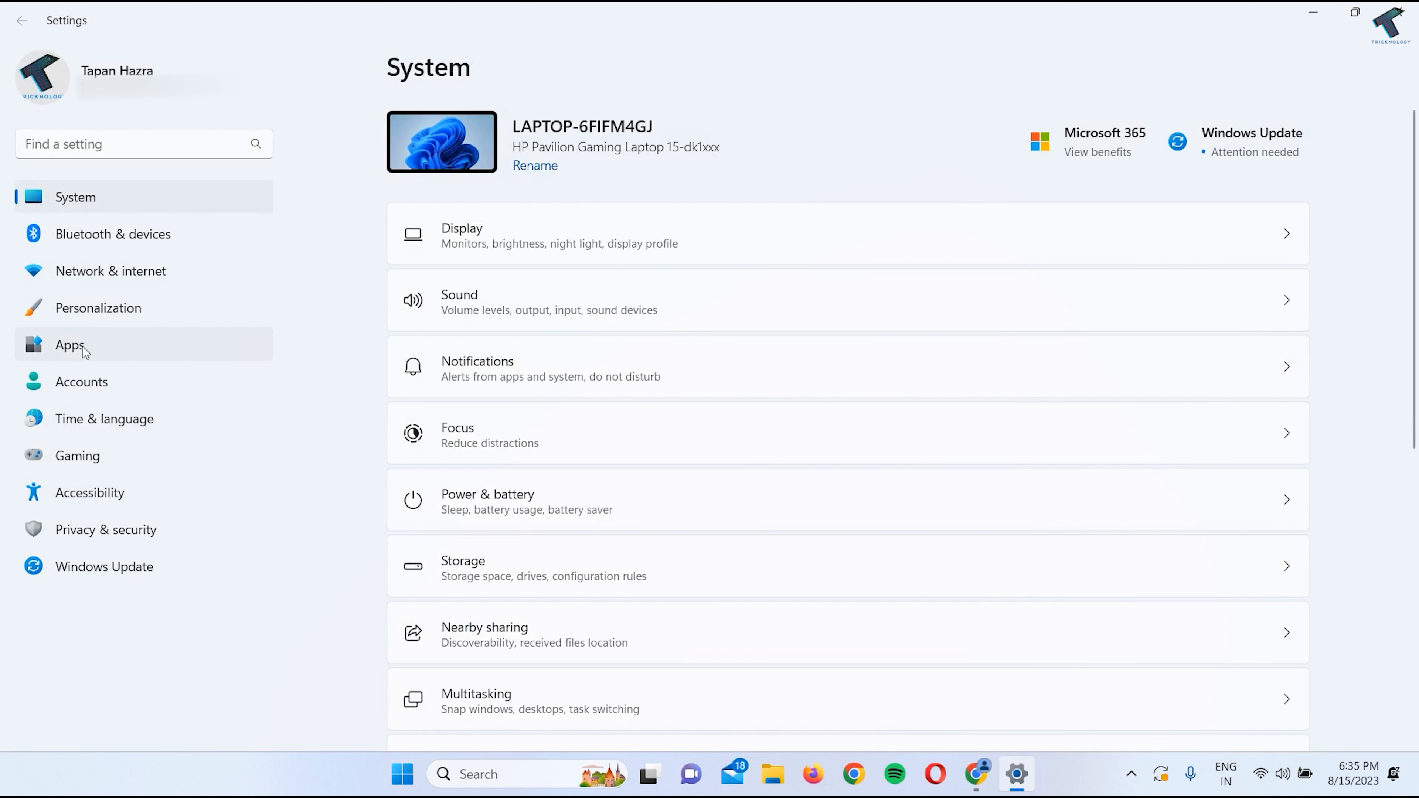
left_click(69, 345)
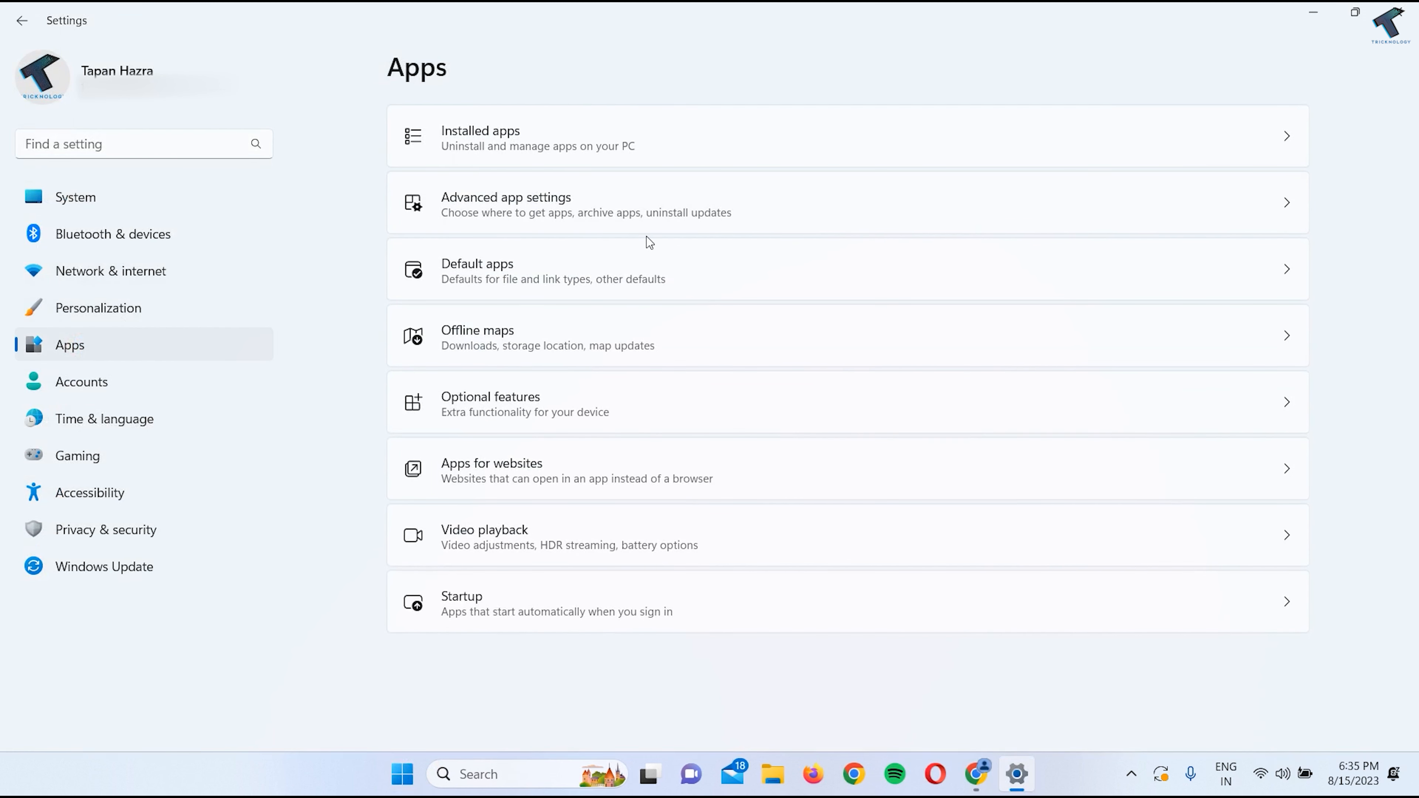
left_click(479, 137)
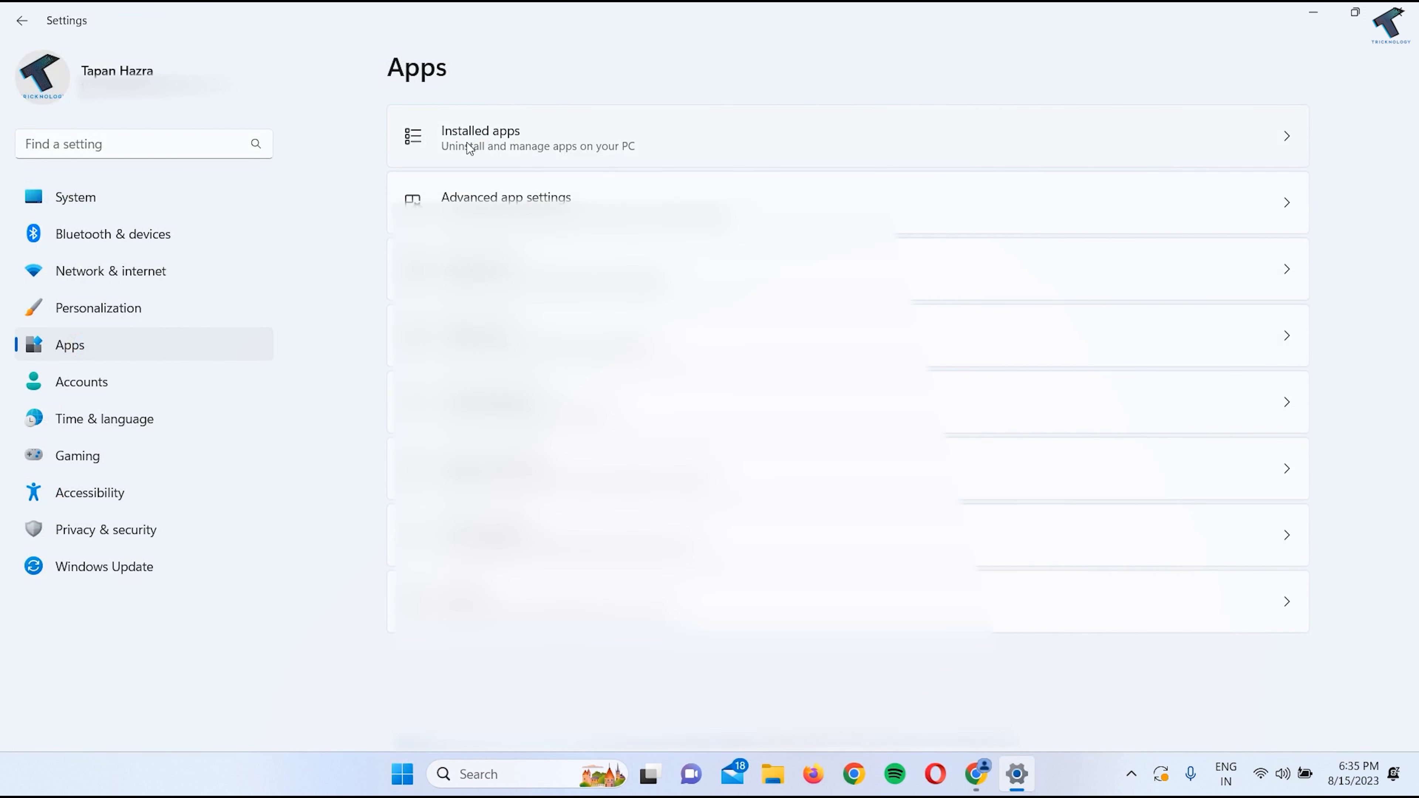
mouse_move(500, 149)
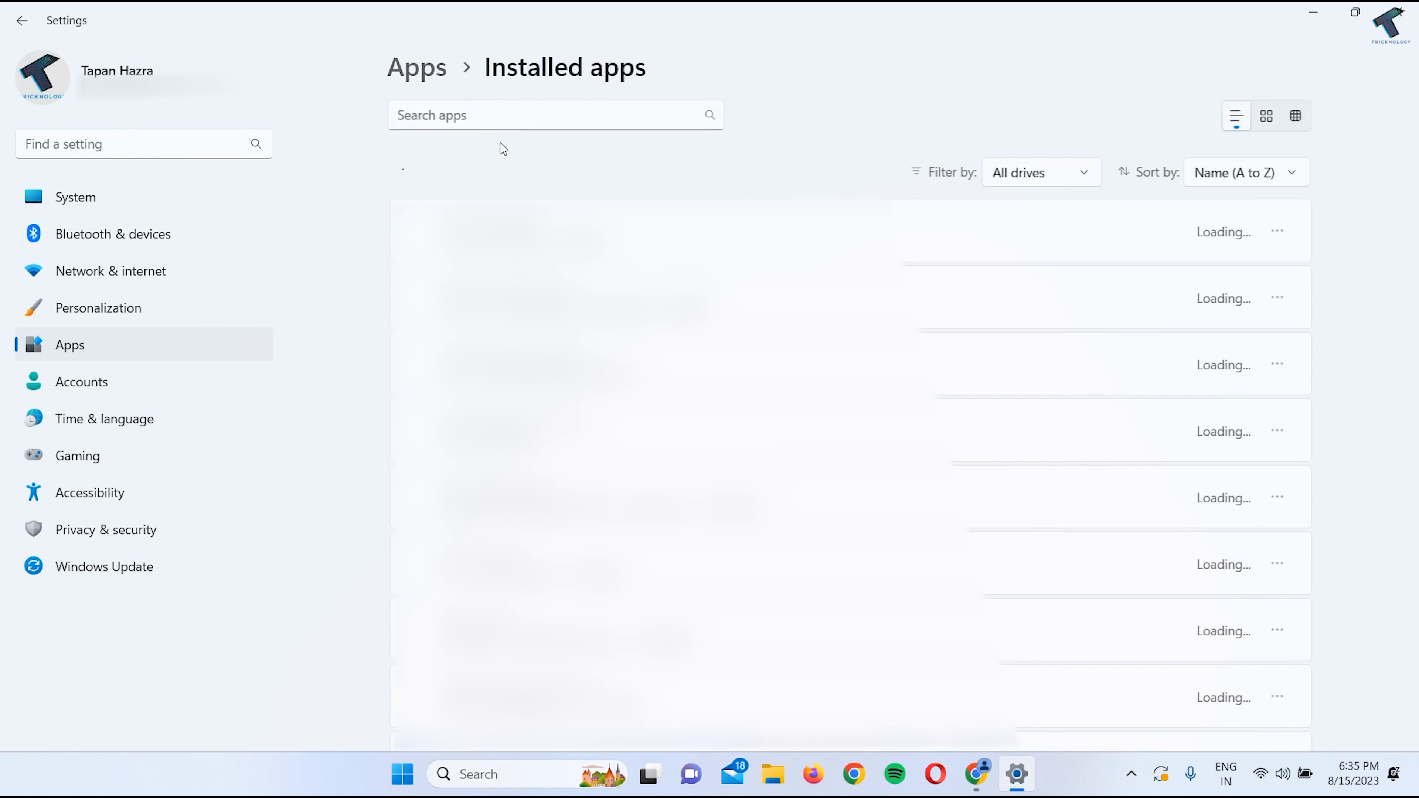
Filter the installed apps by 'mc' to show the two McAfee entries
left_click(520, 115)
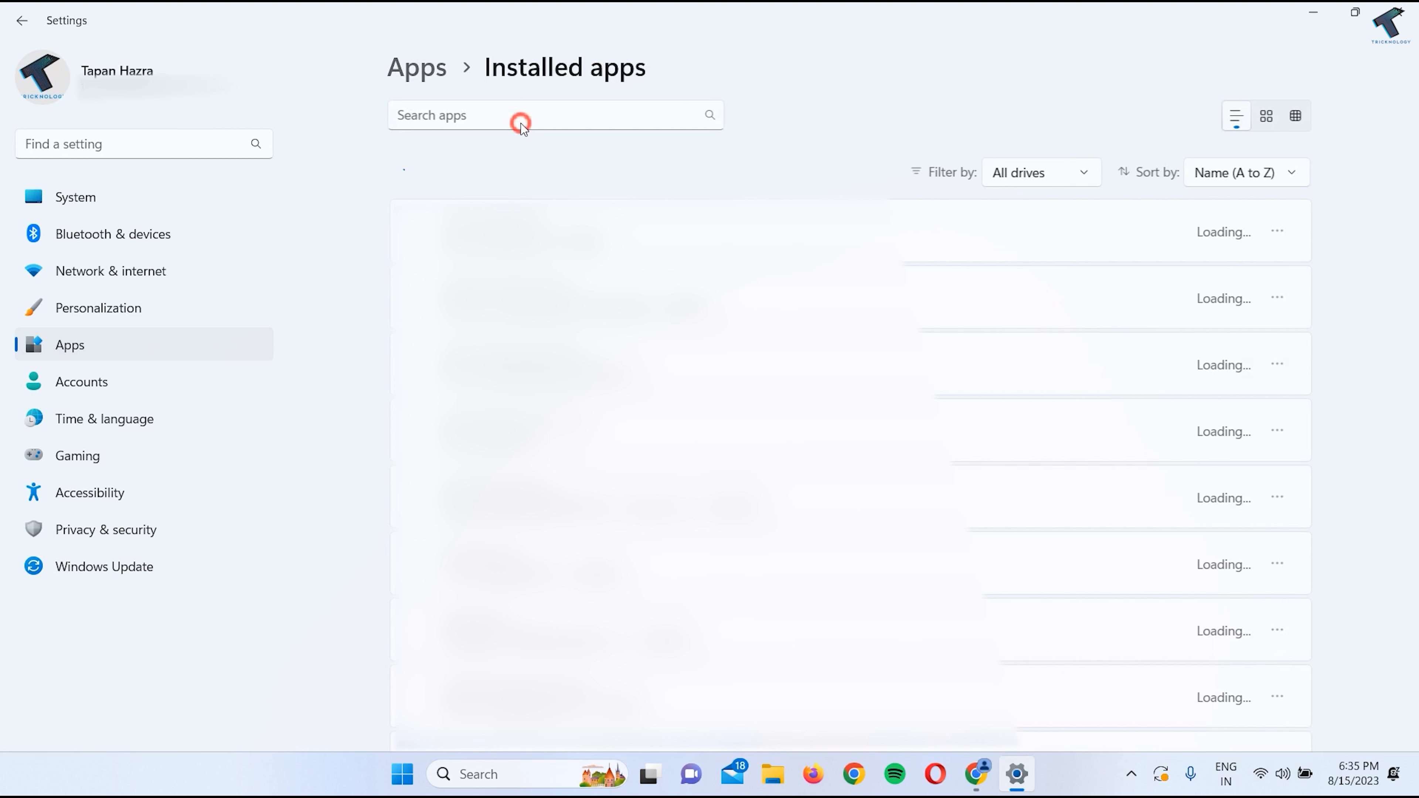
left_click(520, 116)
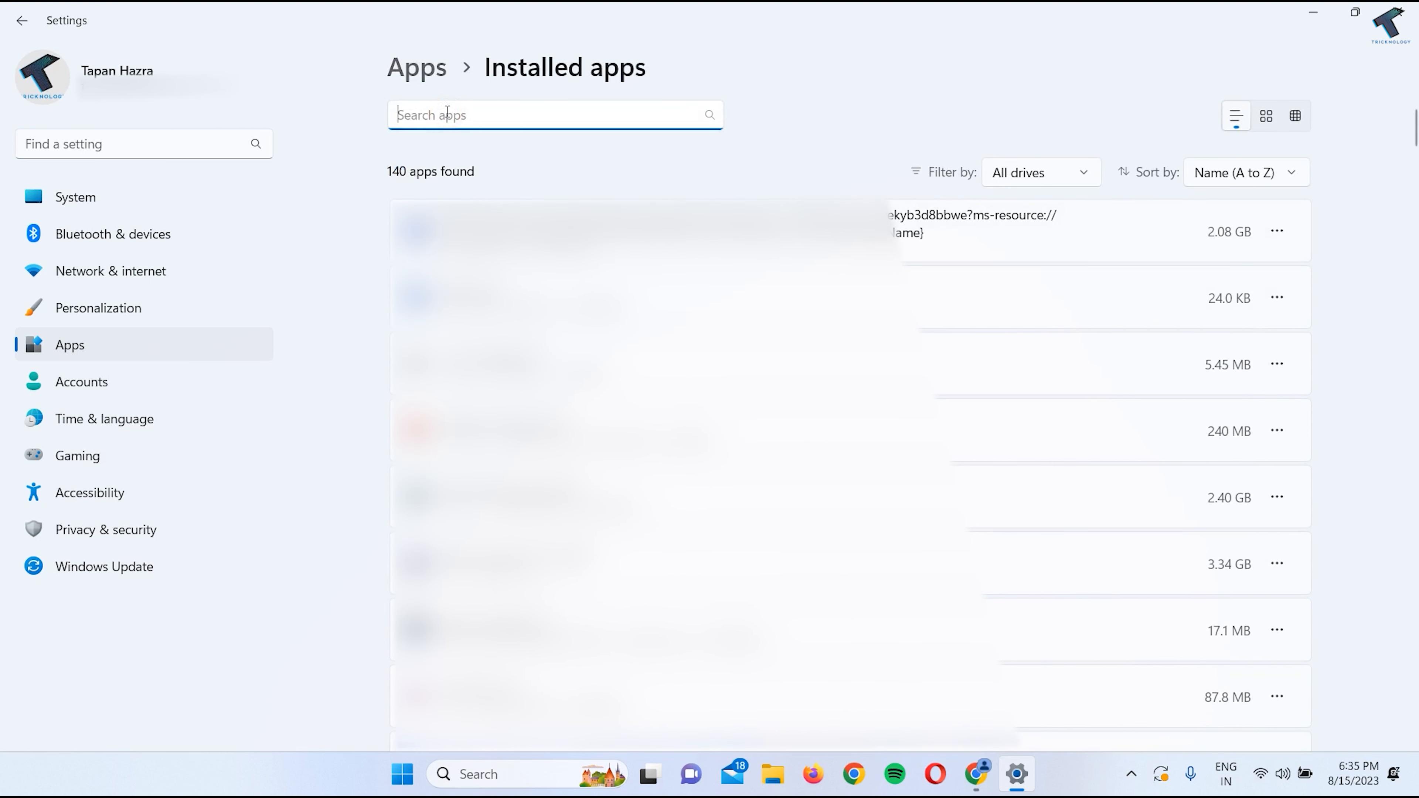
type("mc")
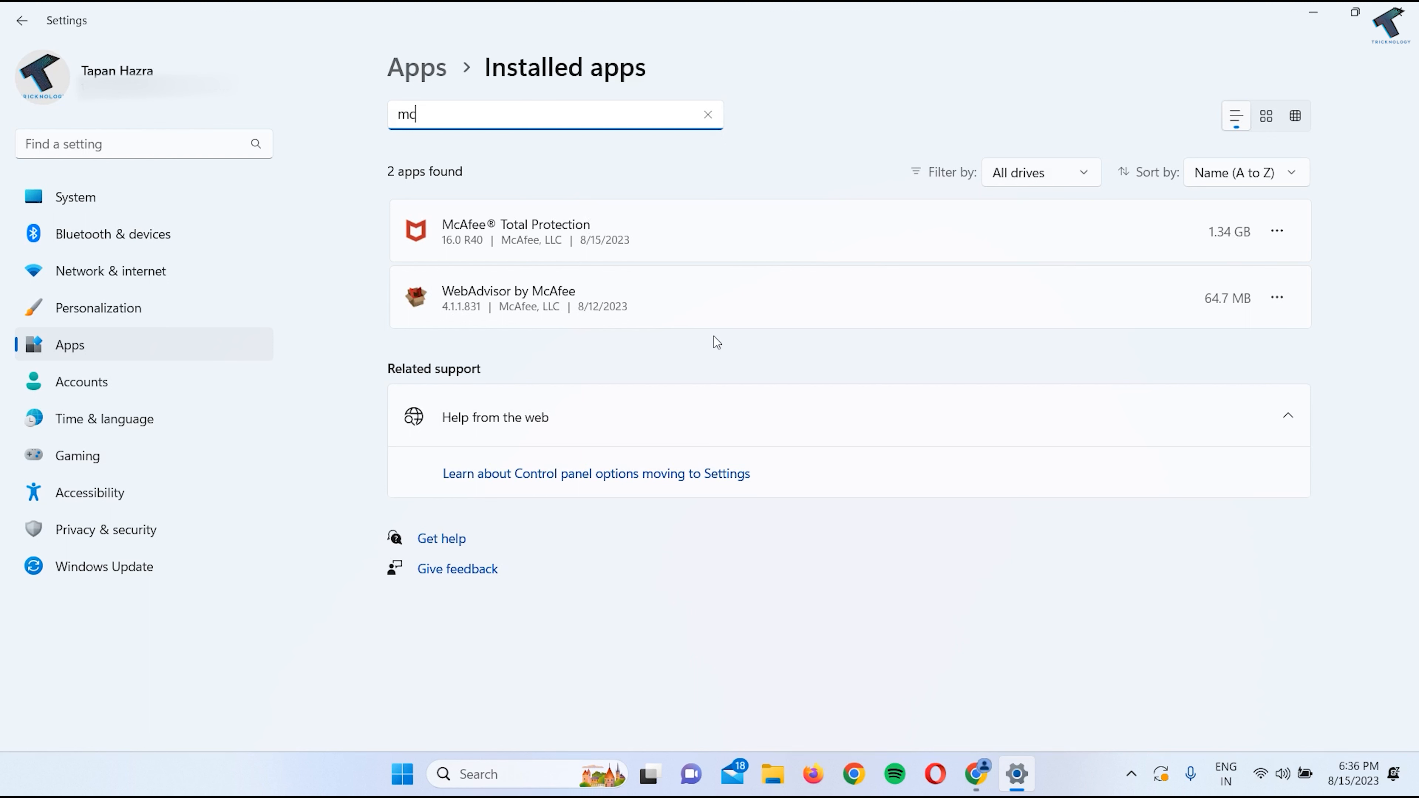
mouse_move(484, 231)
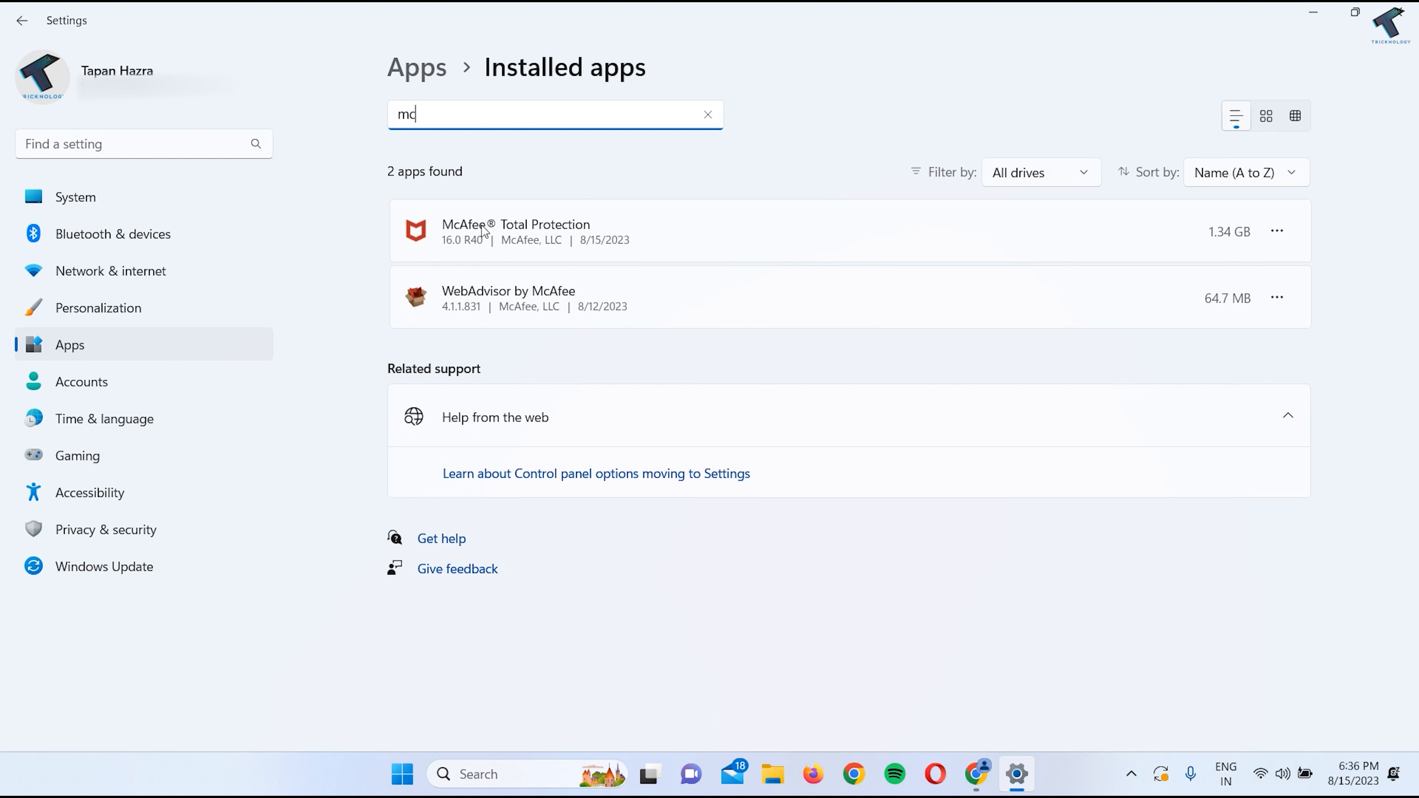
mouse_move(604, 289)
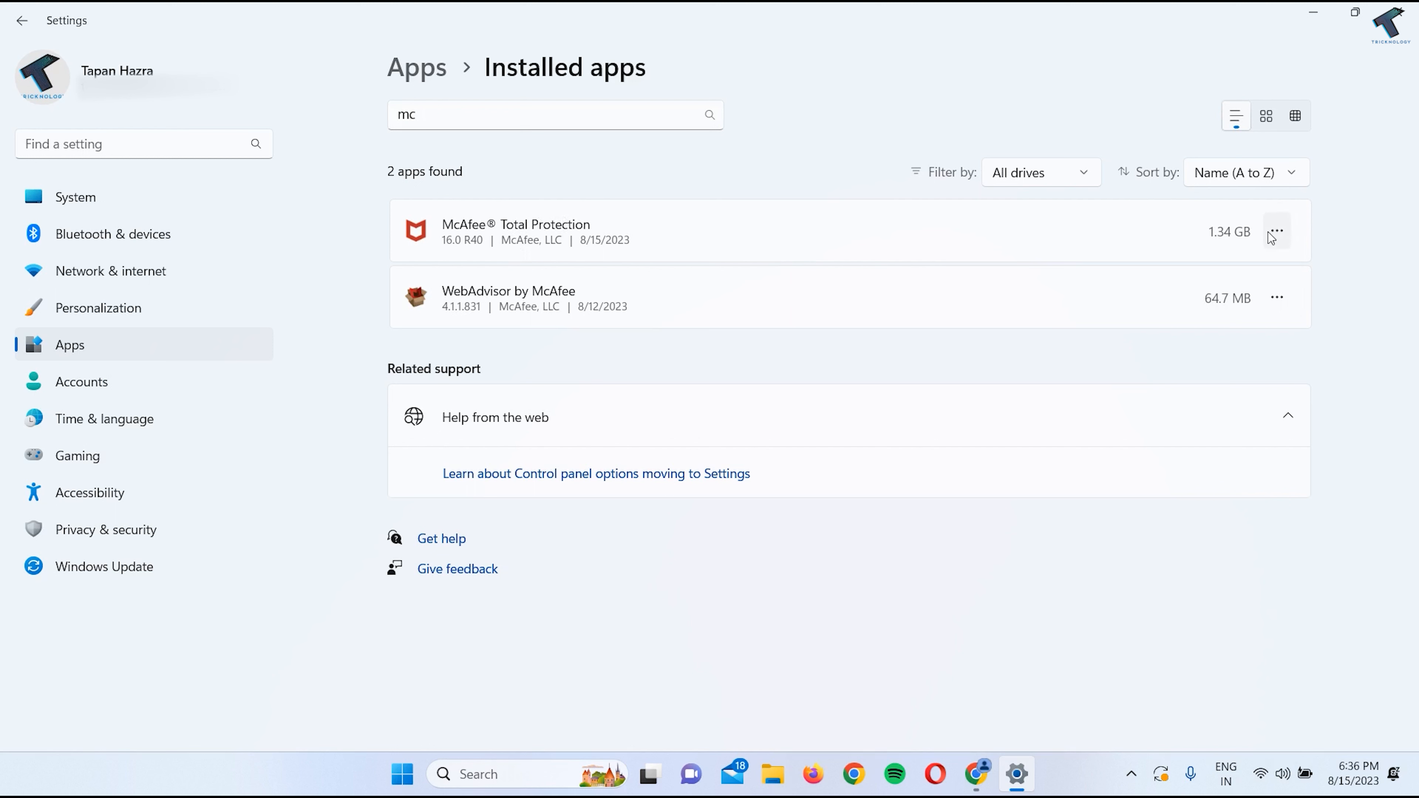
Uninstall McAfee Total Protection with all its files, confirming despite the active subscription
left_click(1276, 231)
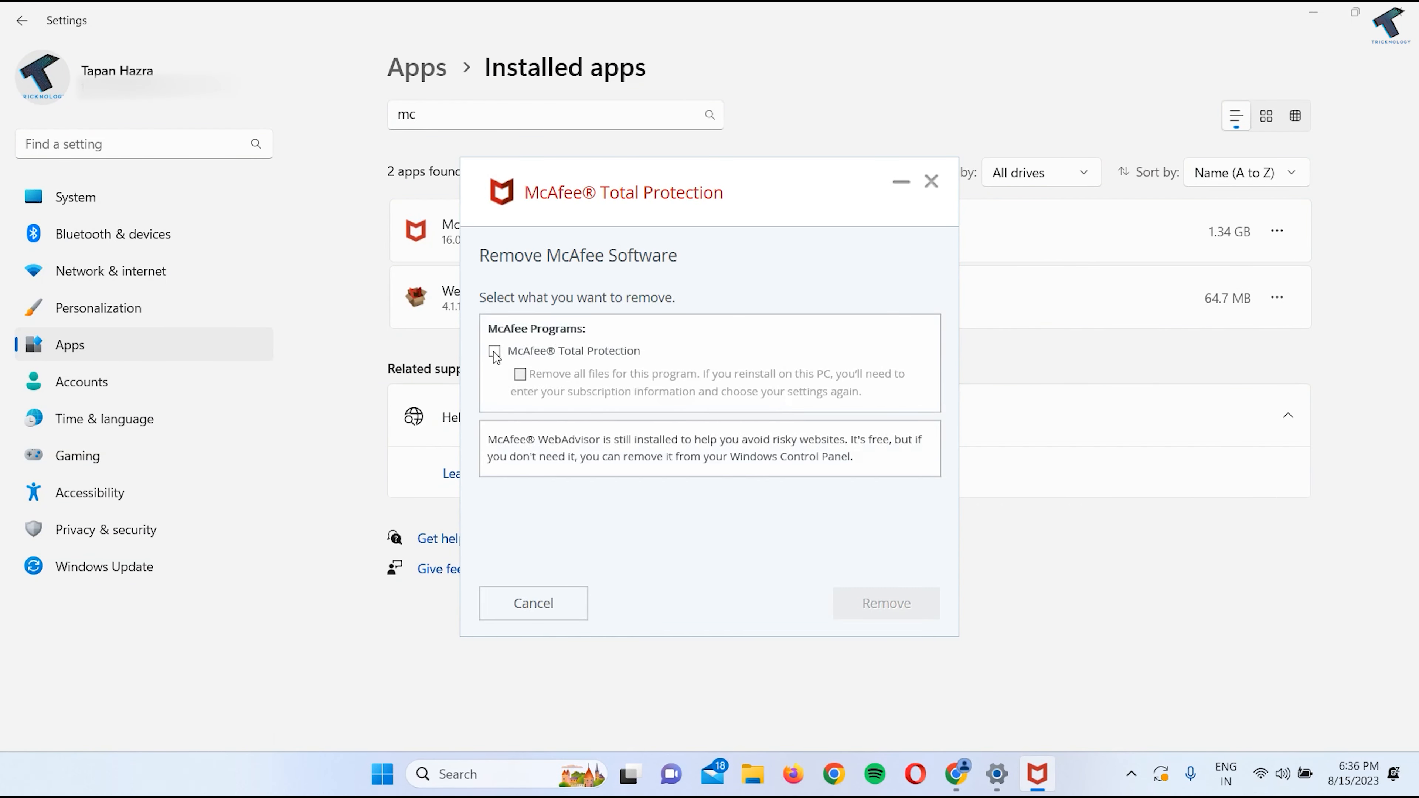
left_click(494, 351)
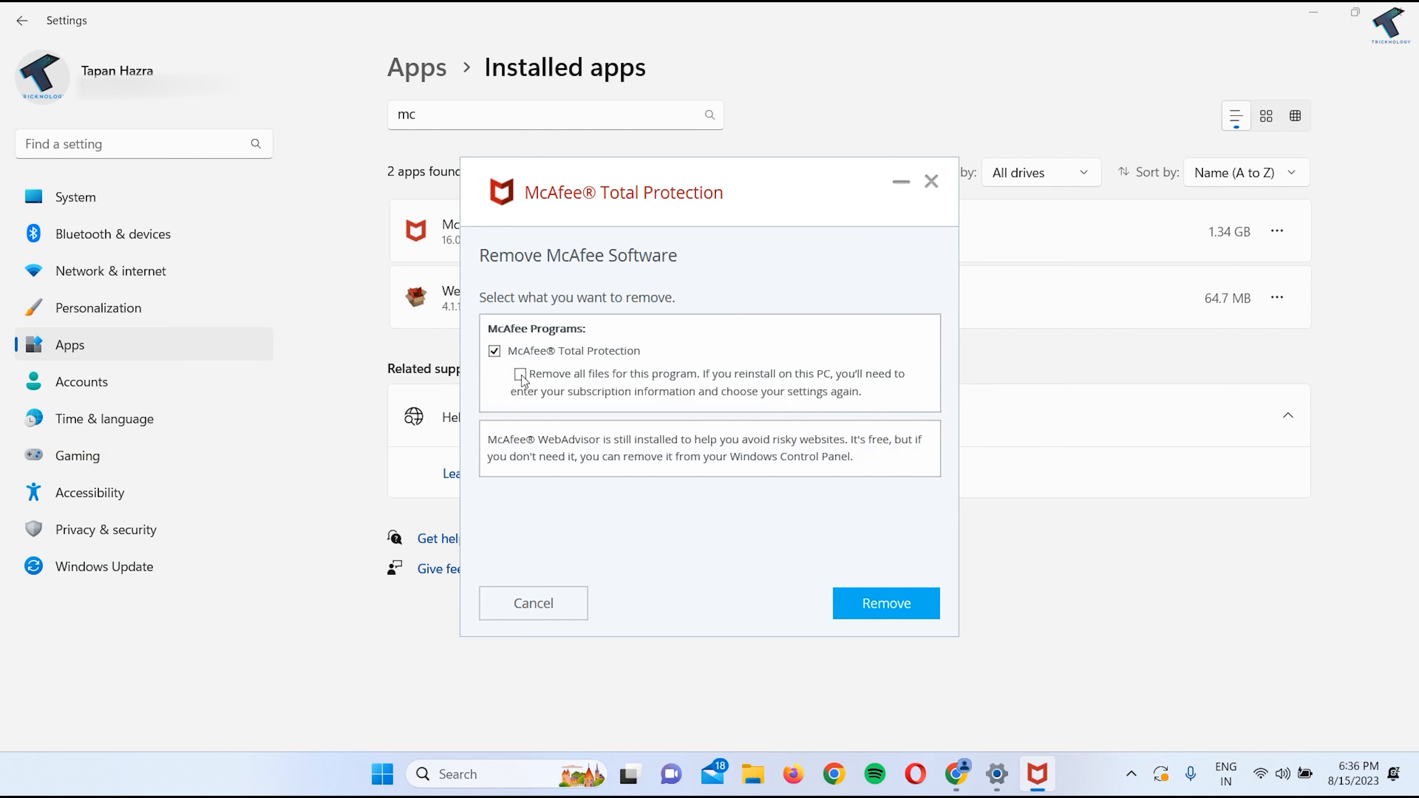
left_click(519, 374)
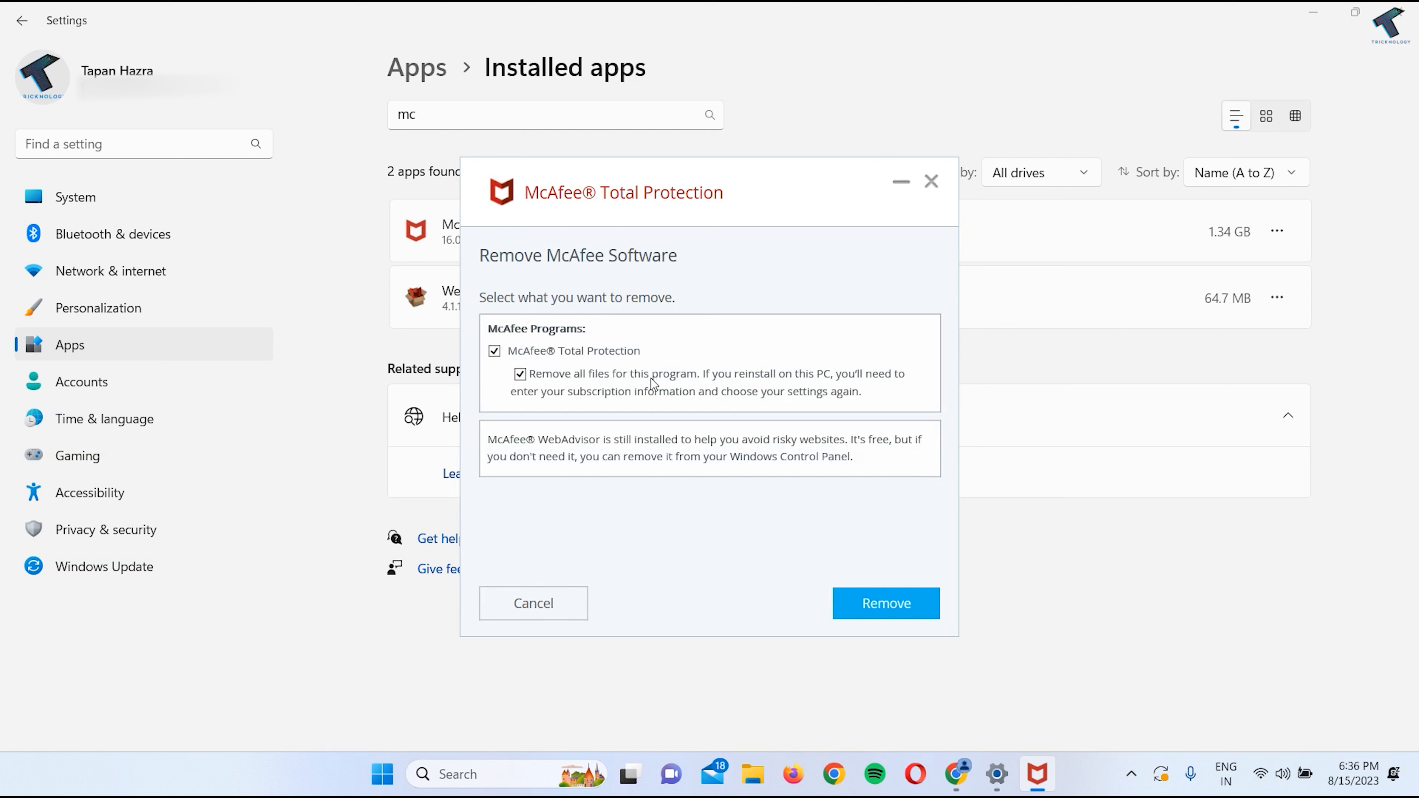
mouse_move(890, 583)
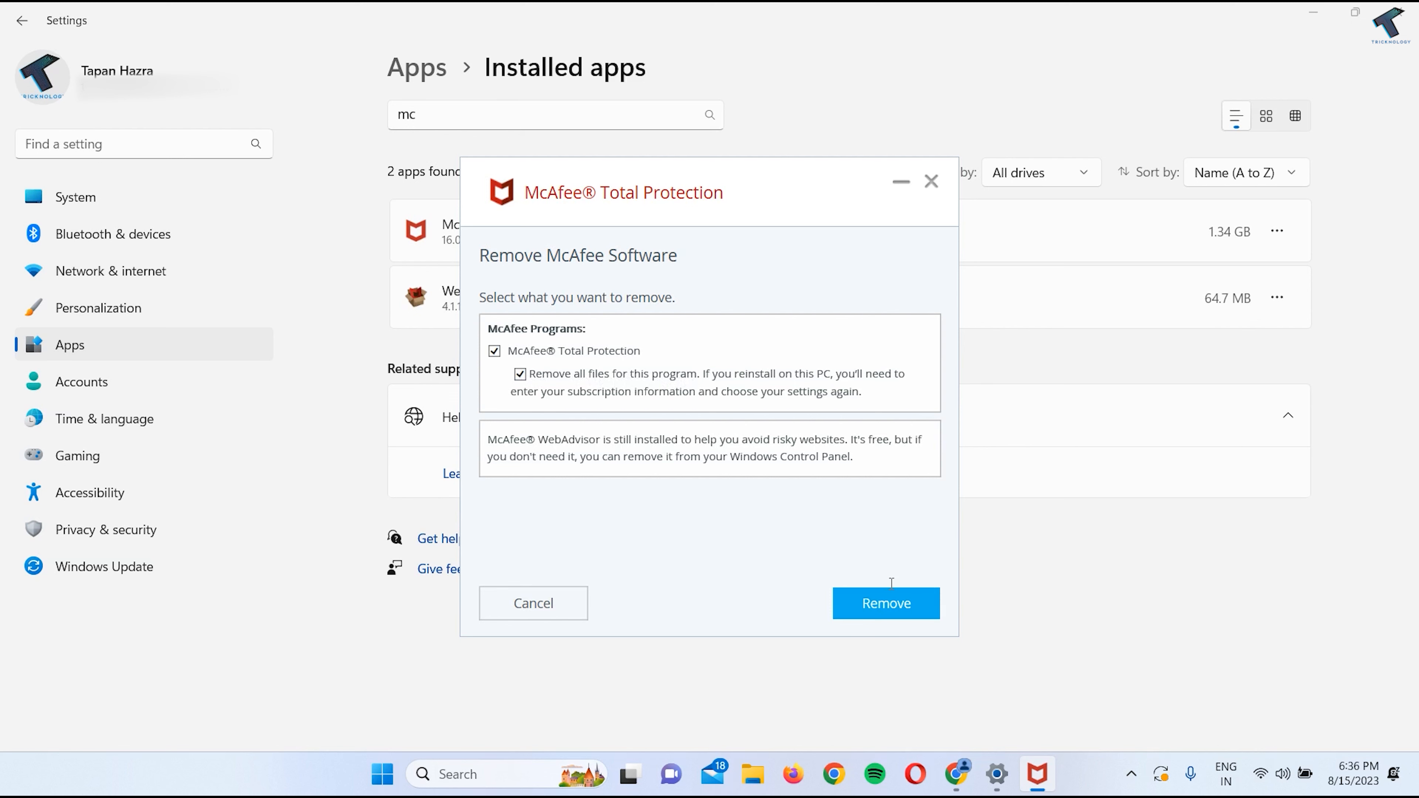
left_click(885, 603)
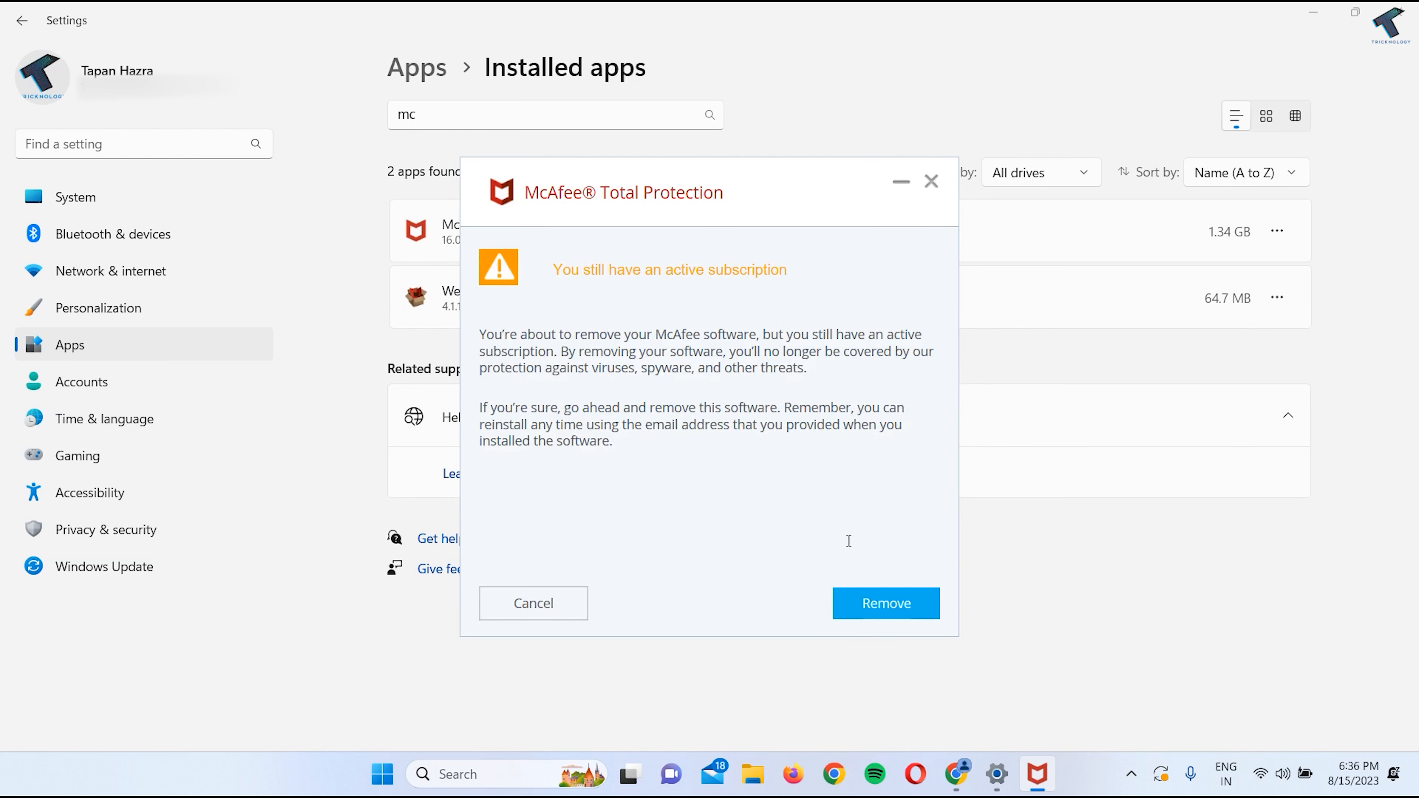
left_click(884, 603)
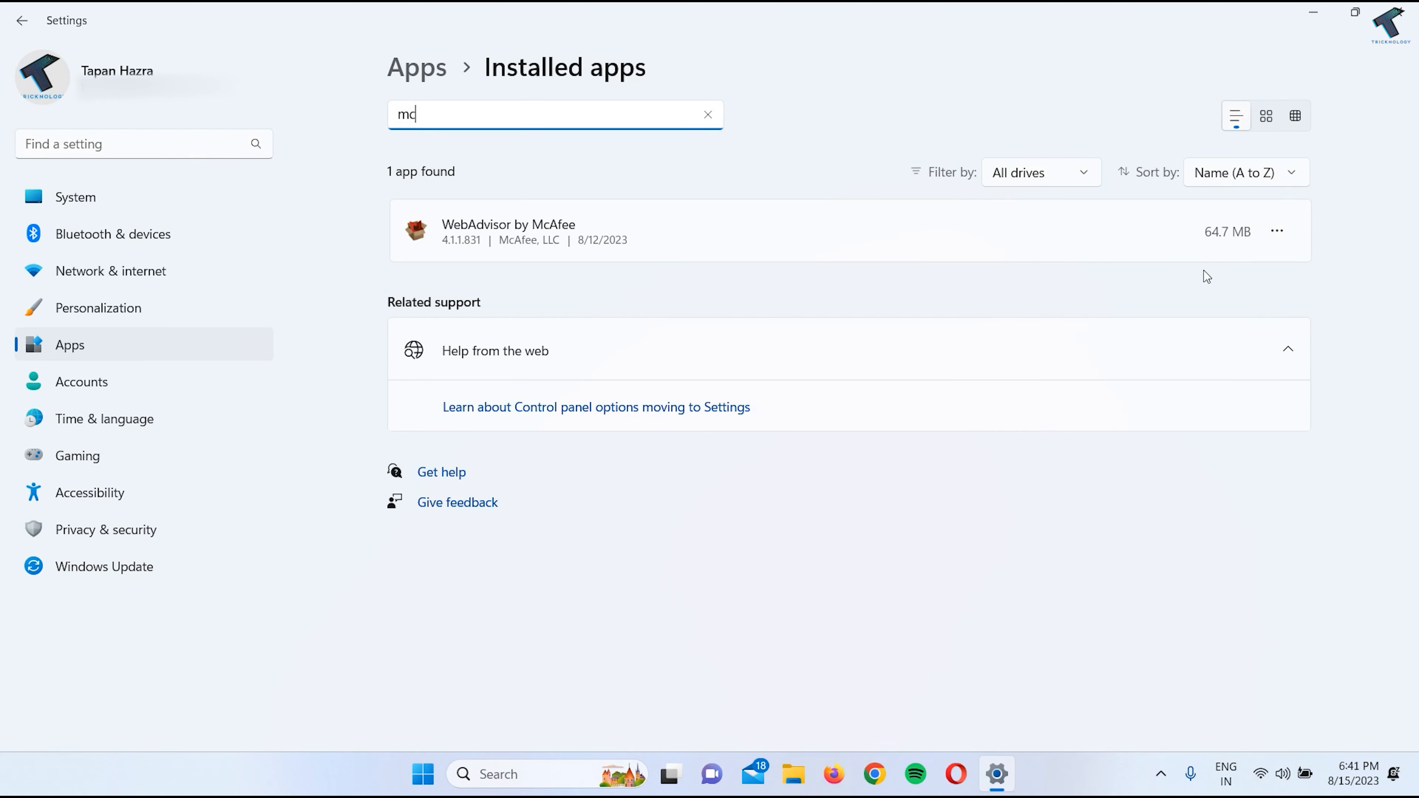
mouse_move(879, 265)
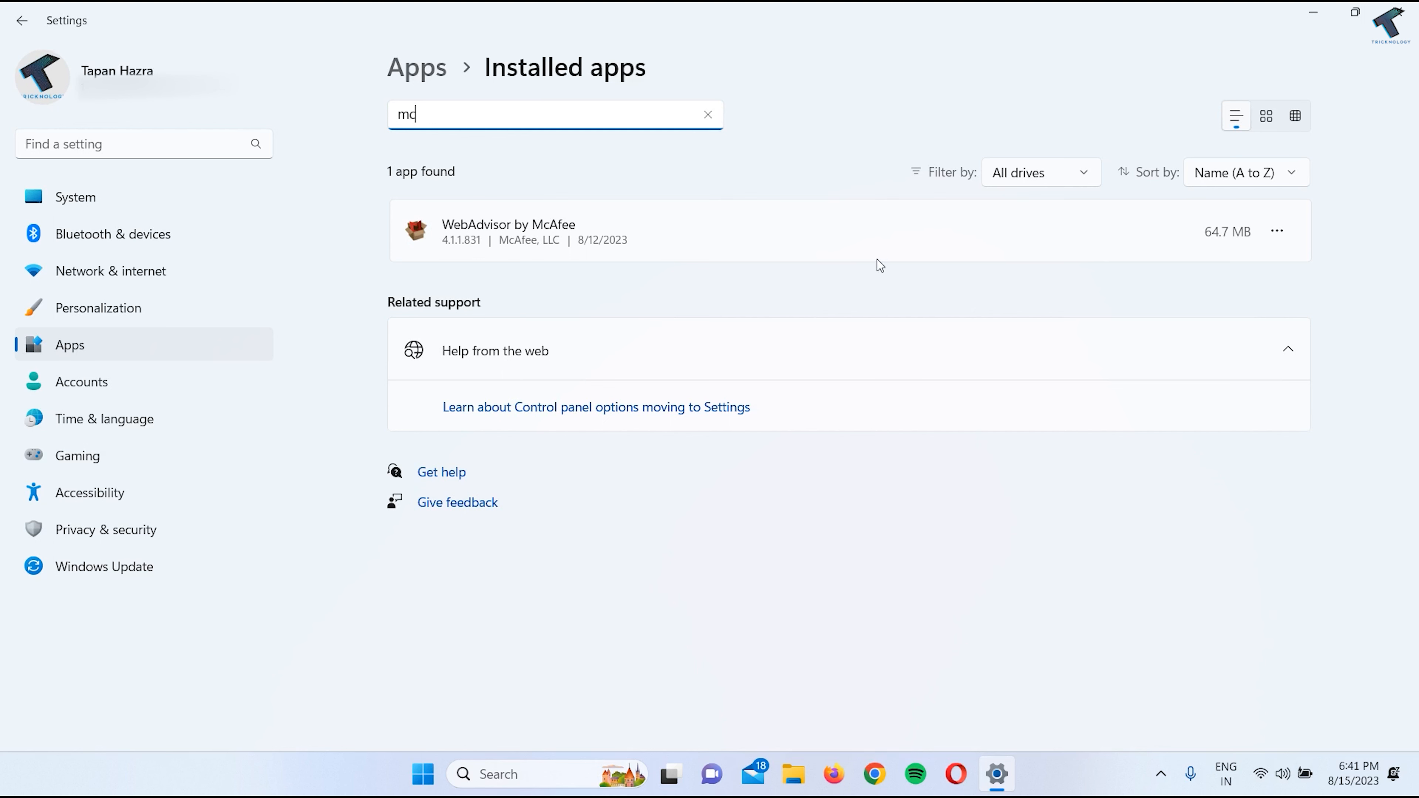
mouse_move(1144, 220)
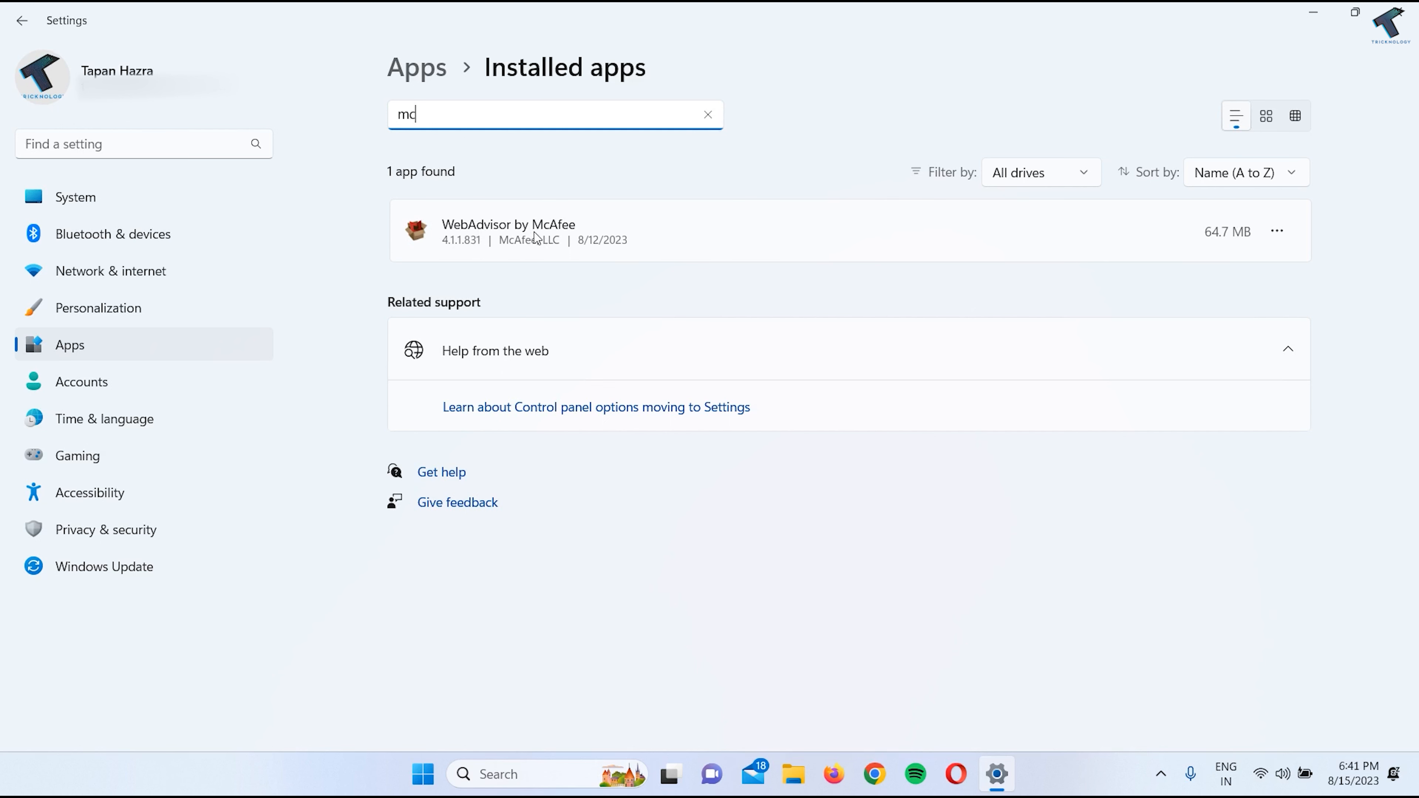
Start uninstalling WebAdvisor by McAfee from its options menu
left_click(1277, 231)
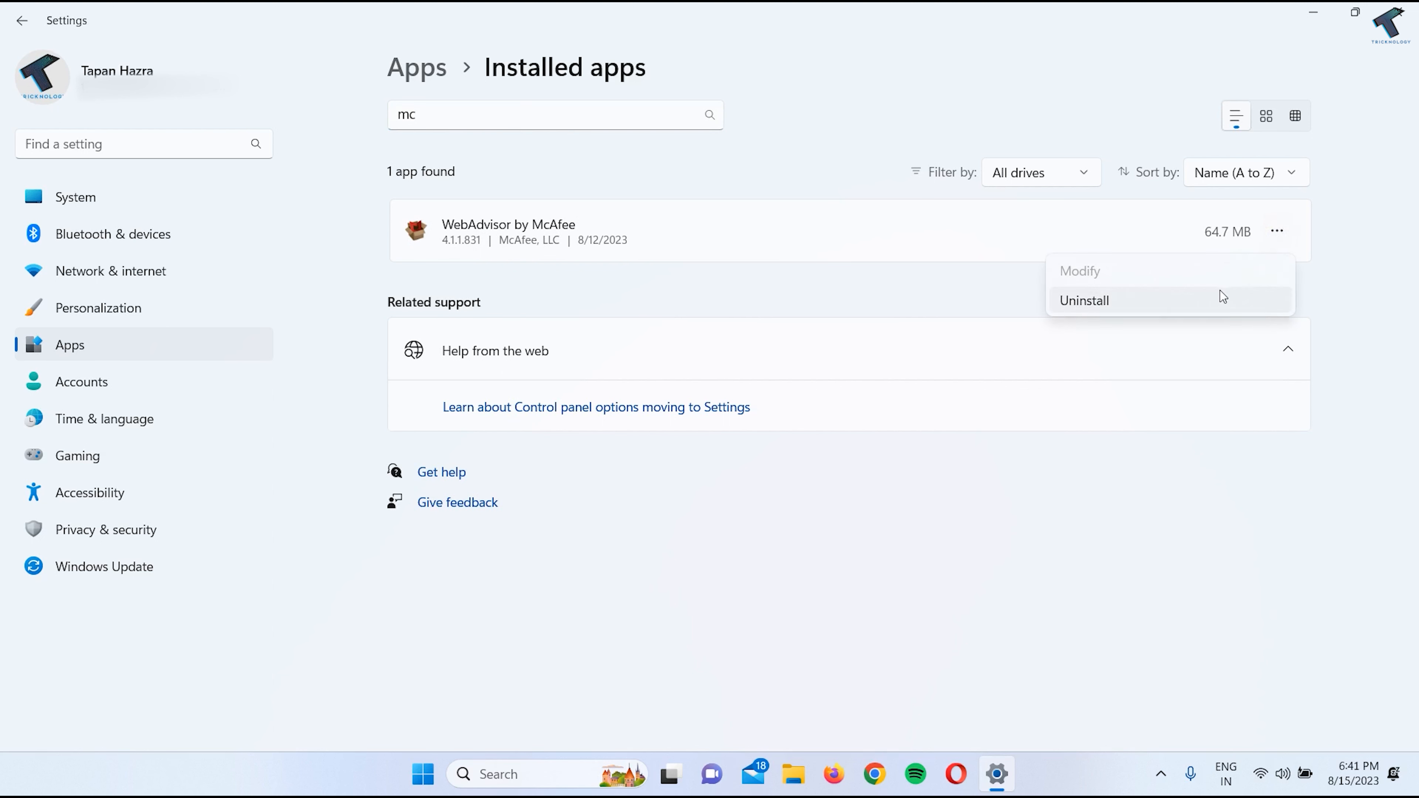
left_click(1083, 301)
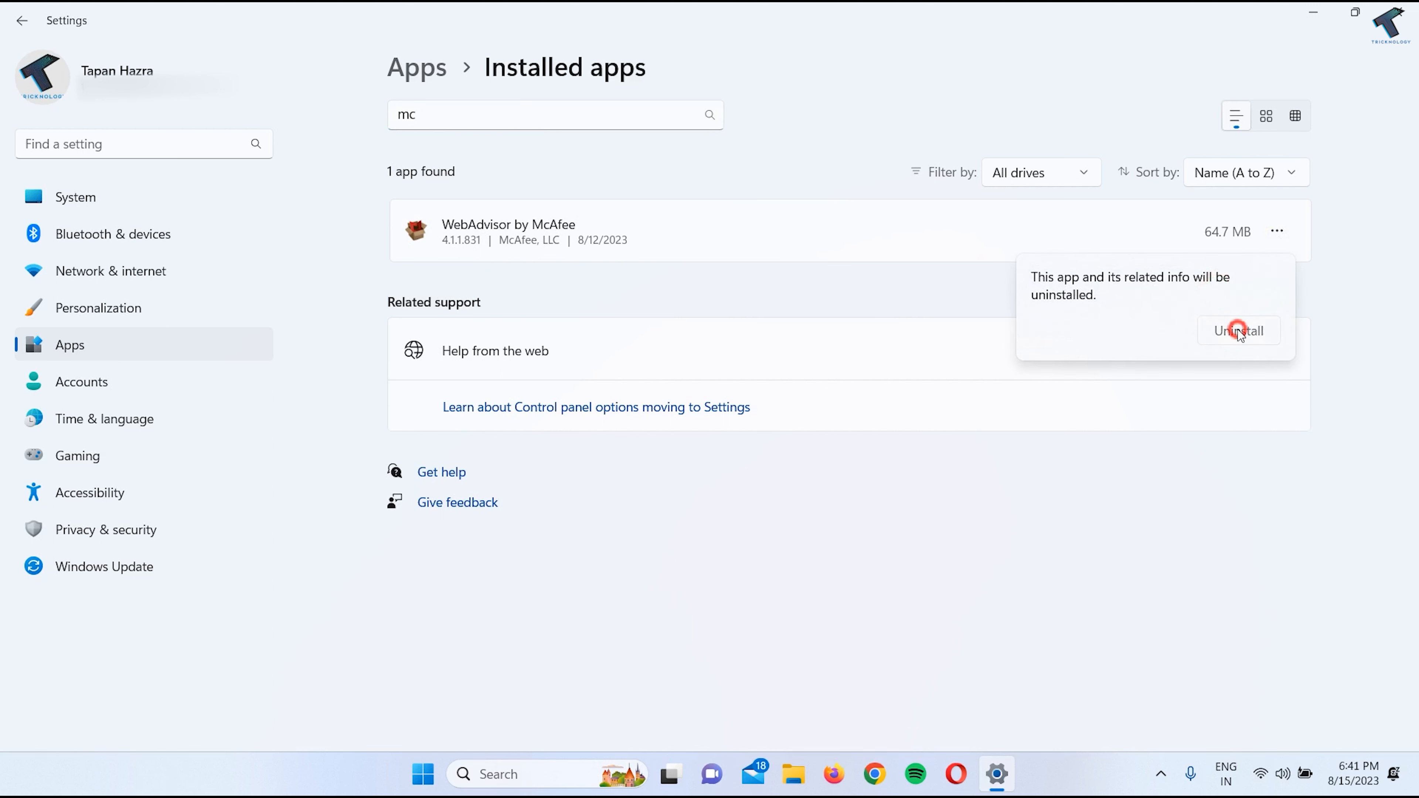
Complete the WebAdvisor uninstall, declining to keep protection, and dismiss the success message
left_click(1238, 330)
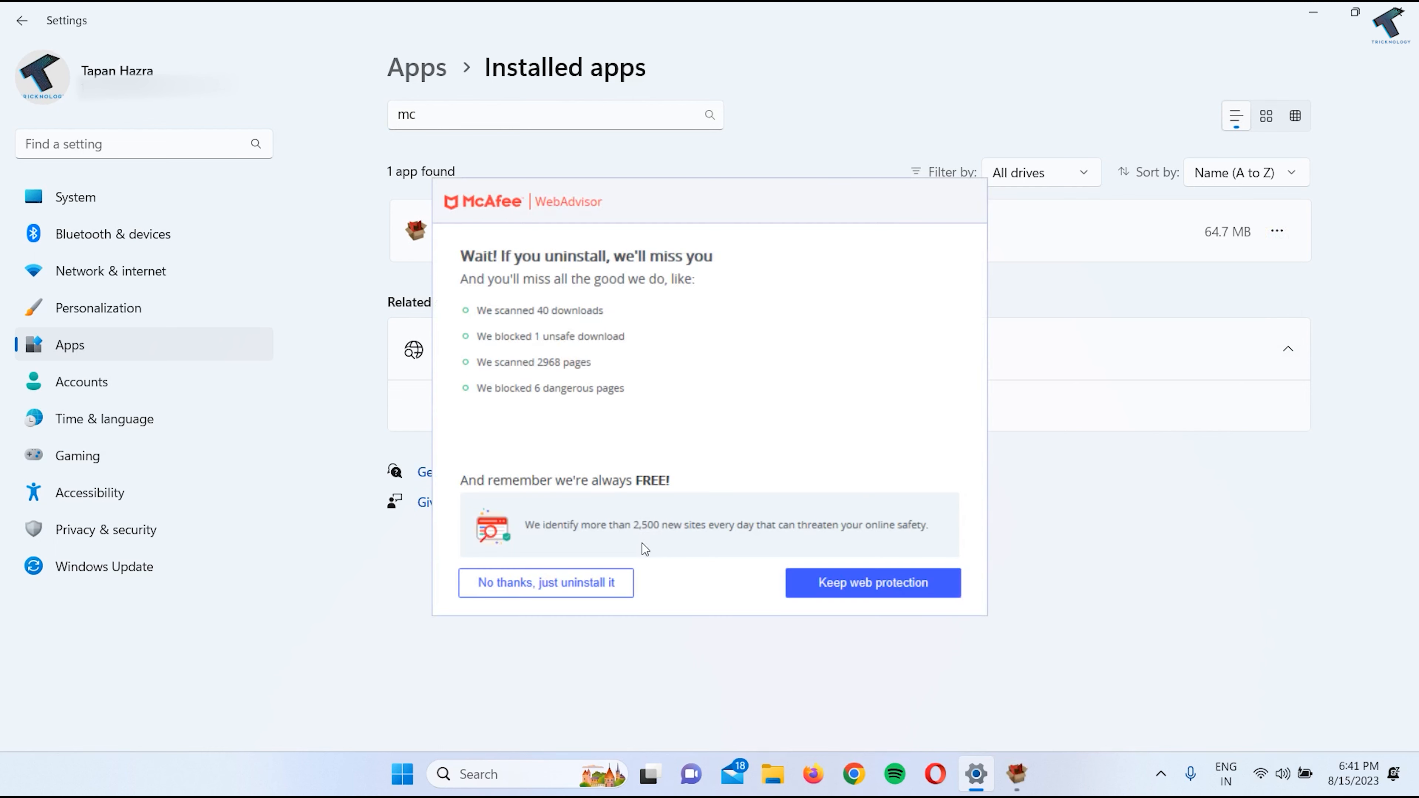
mouse_move(663, 410)
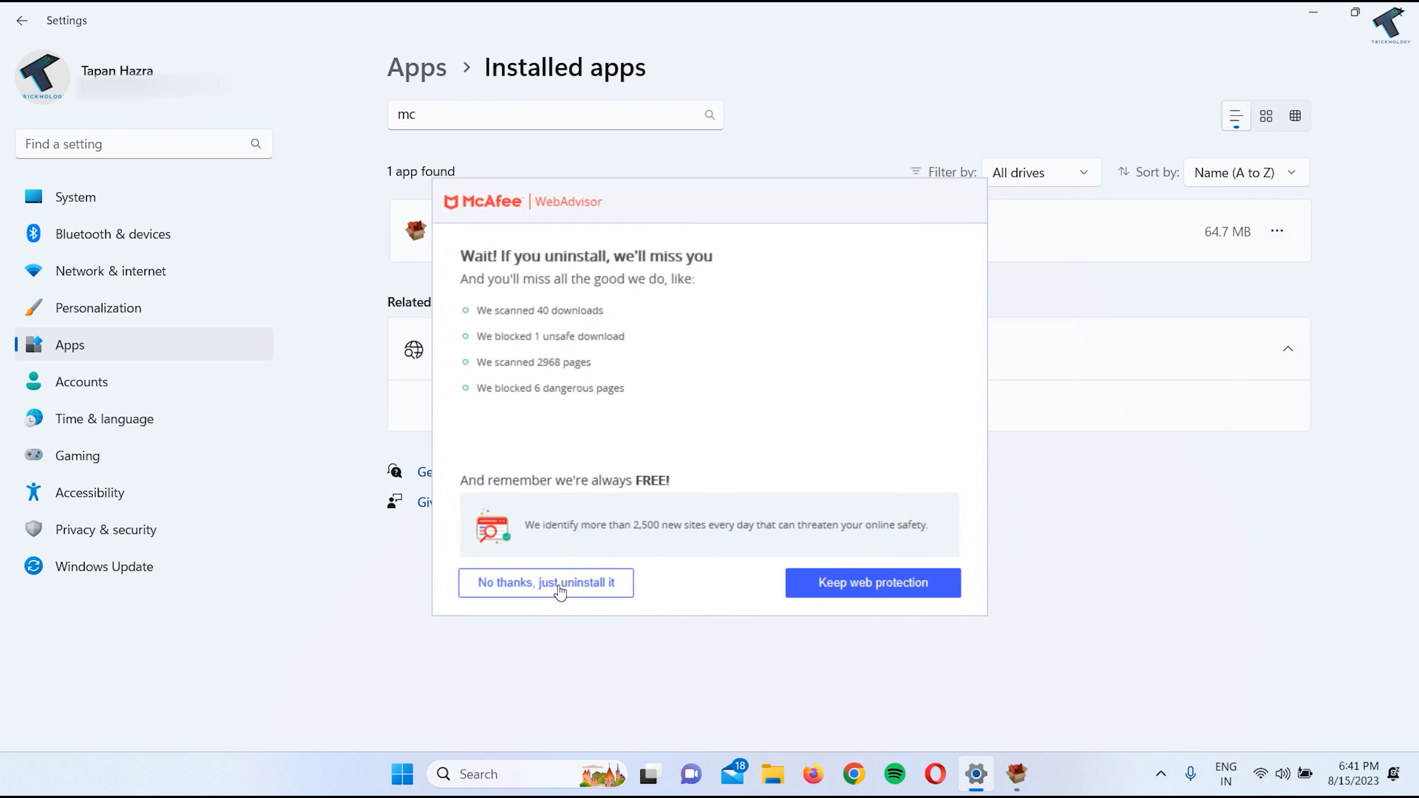
left_click(545, 581)
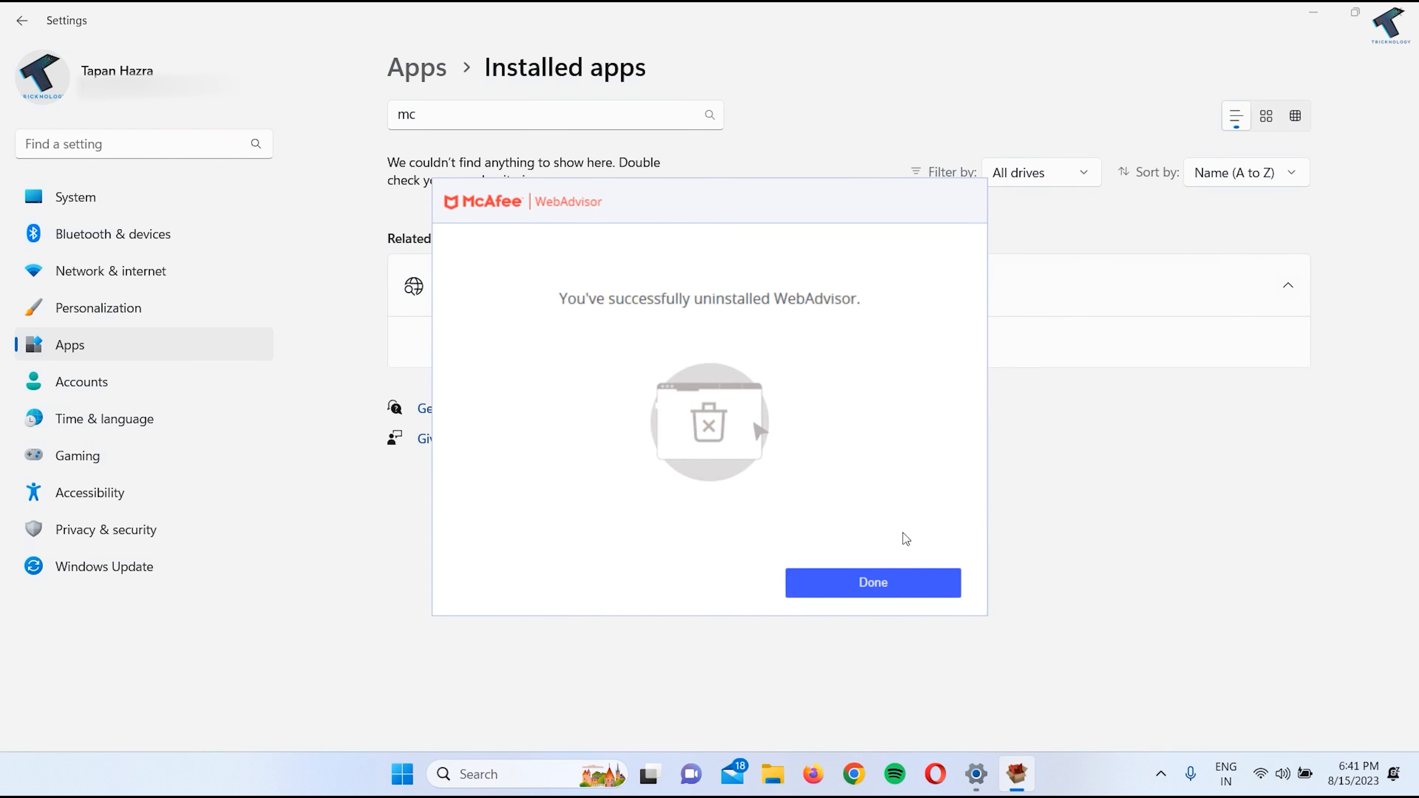
left_click(871, 582)
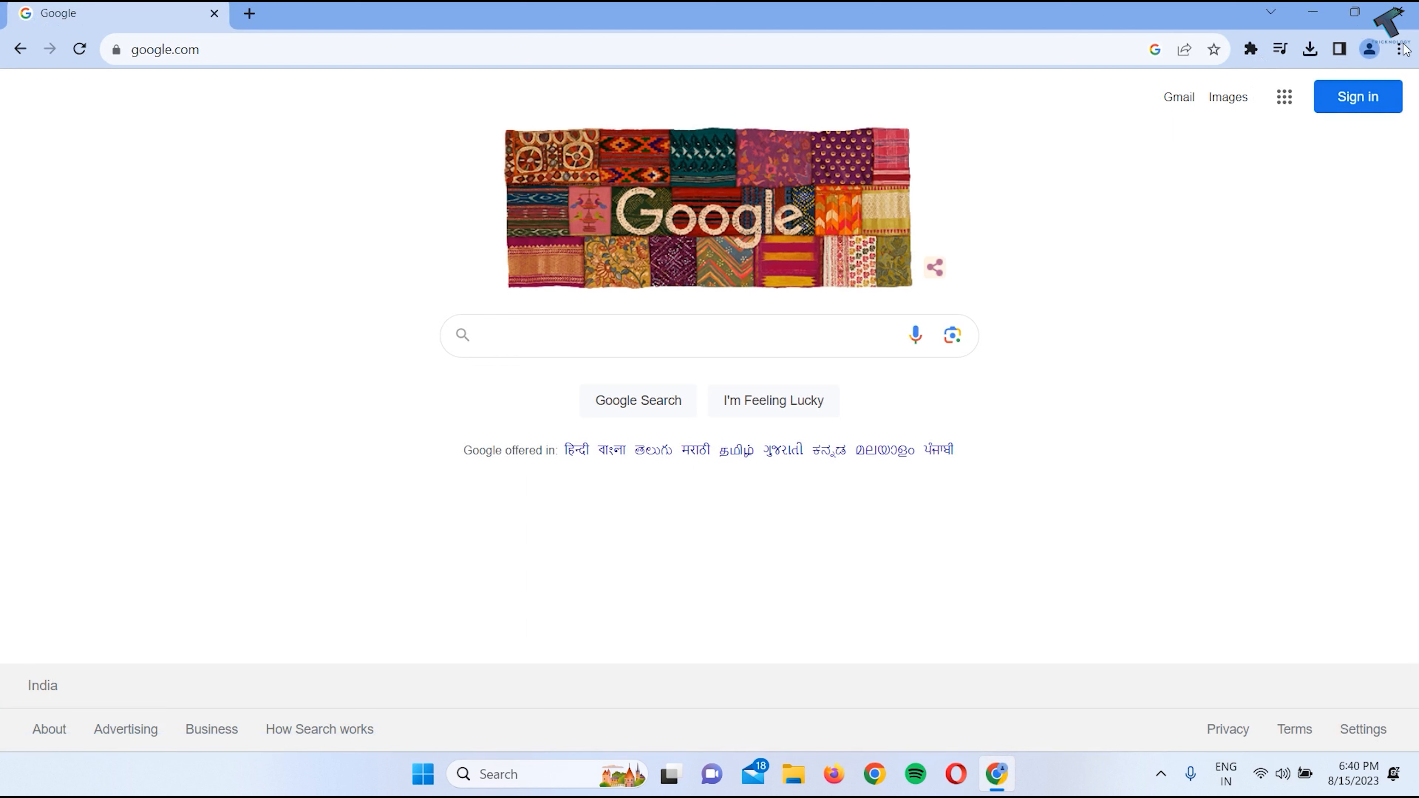
Go to Chrome's Manage Extensions page from the main menu
left_click(1402, 49)
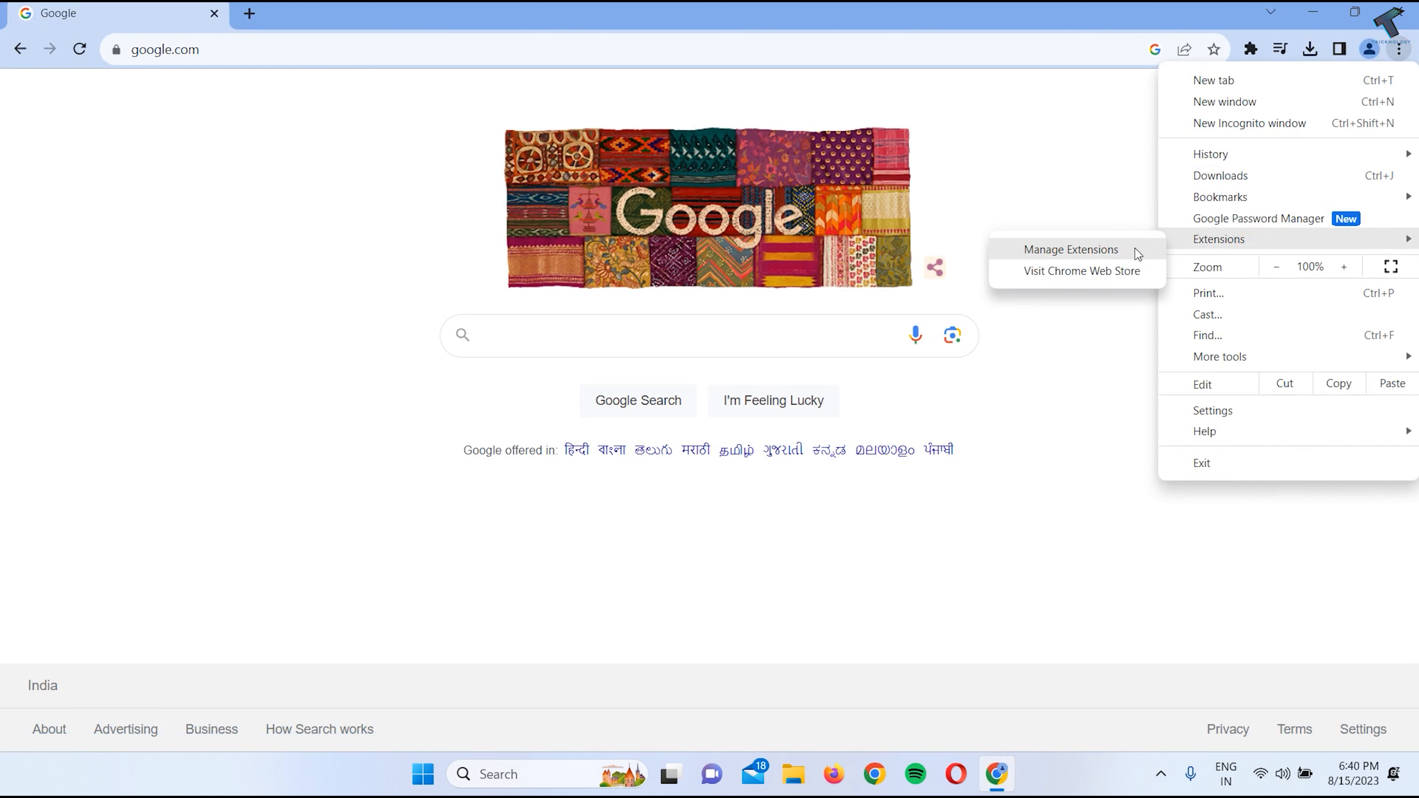
left_click(1071, 249)
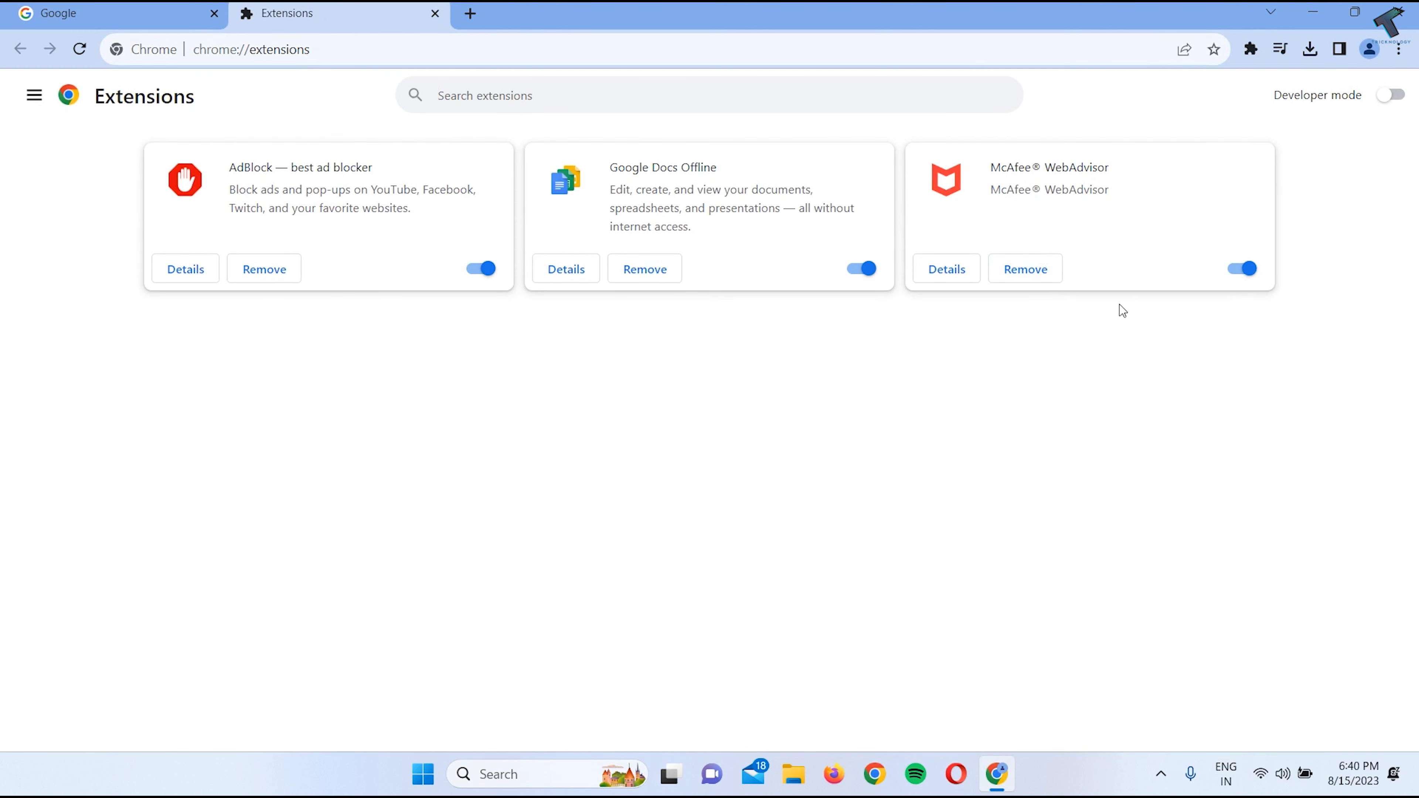
mouse_move(1110, 251)
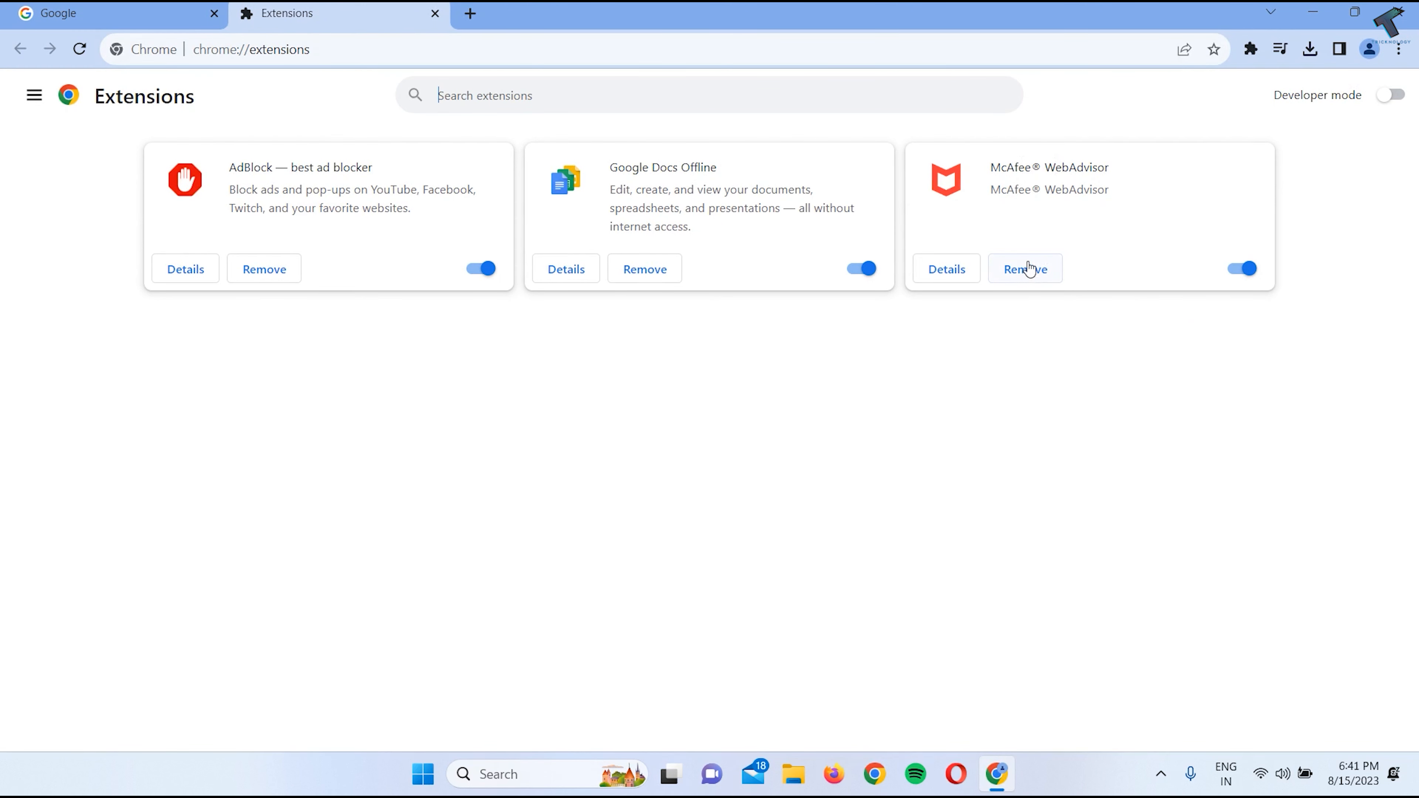
Remove the McAfee WebAdvisor extension from Chrome and confirm
left_click(1024, 269)
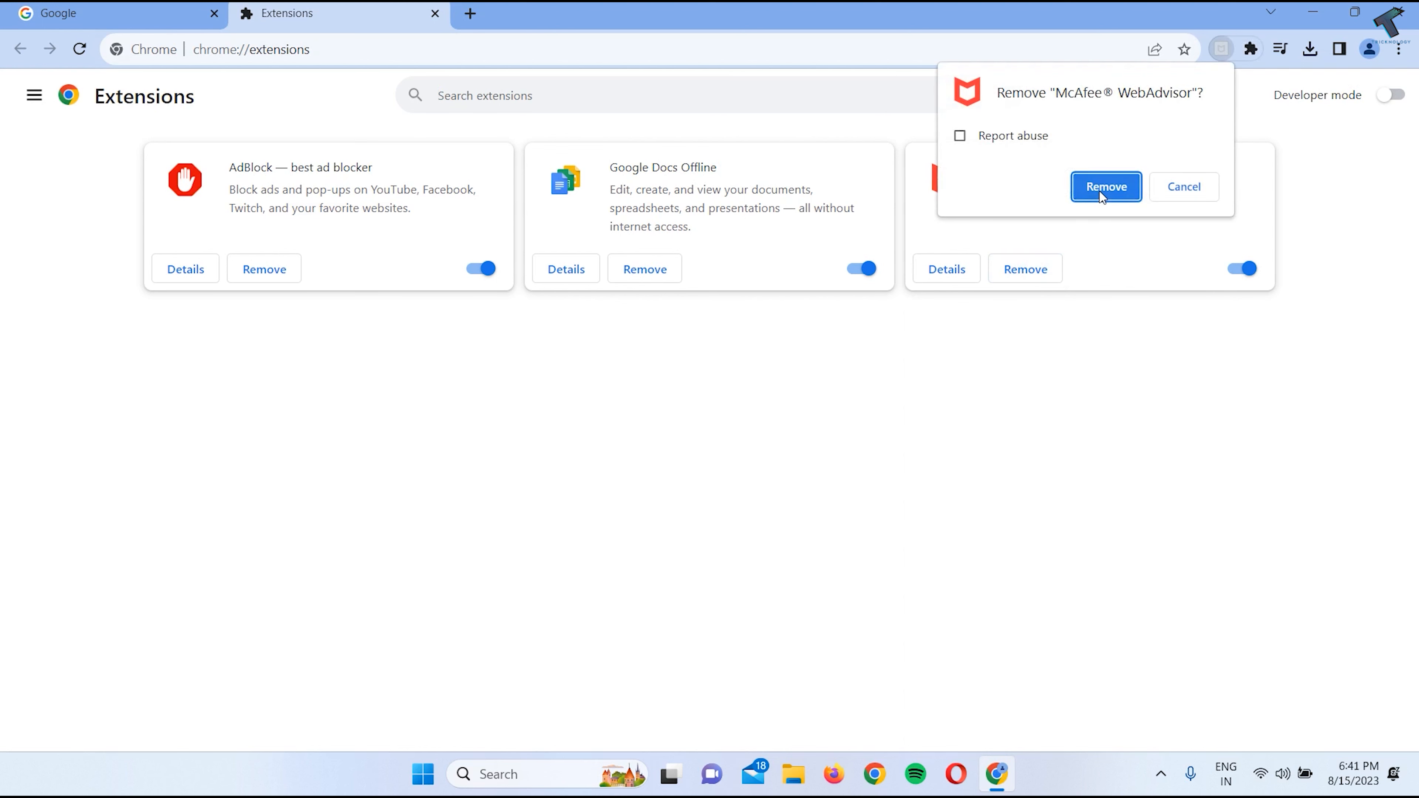
left_click(1105, 186)
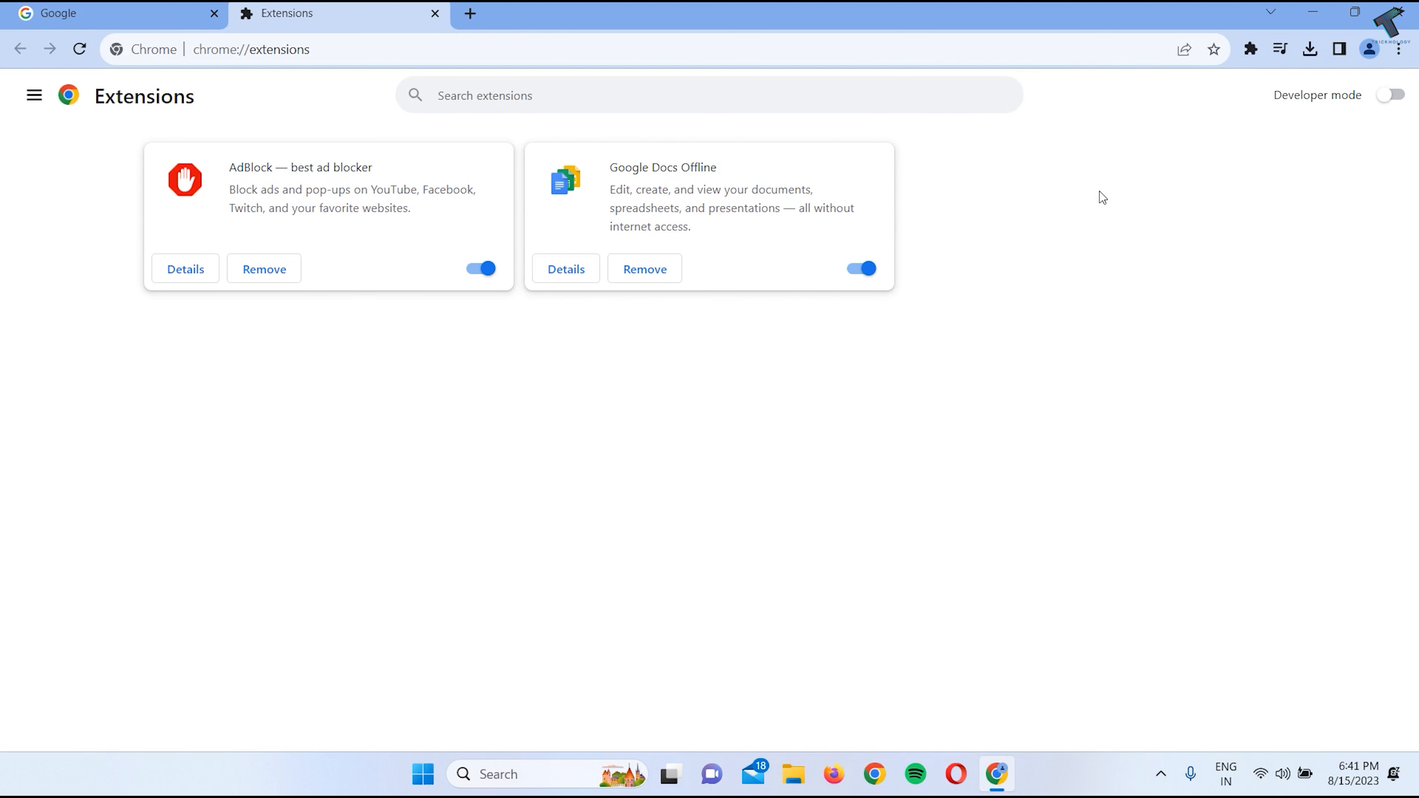